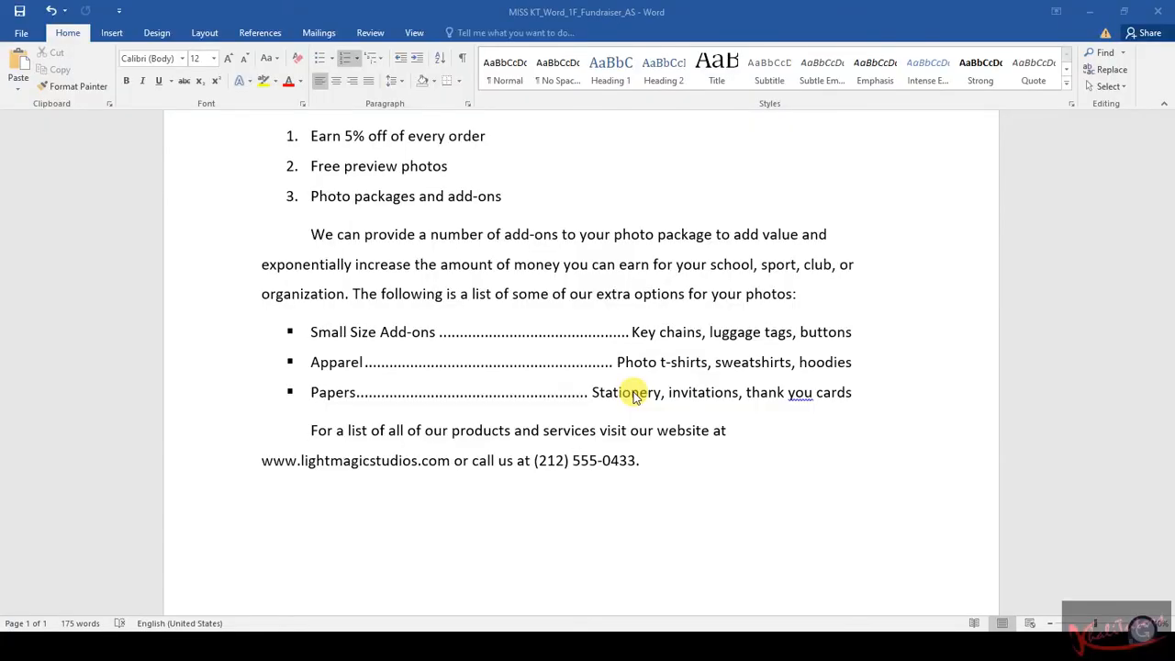
pyautogui.moveTo(612, 431)
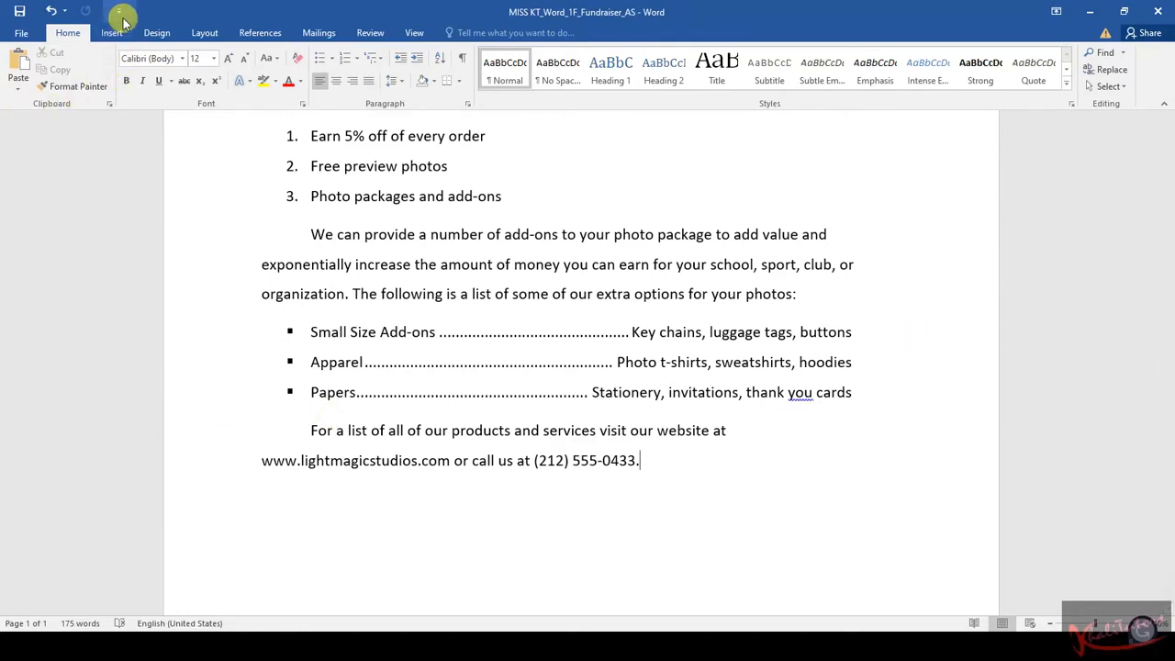
# Step: Show the Insert options after the closing website and phone paragraph
pyautogui.click(111, 32)
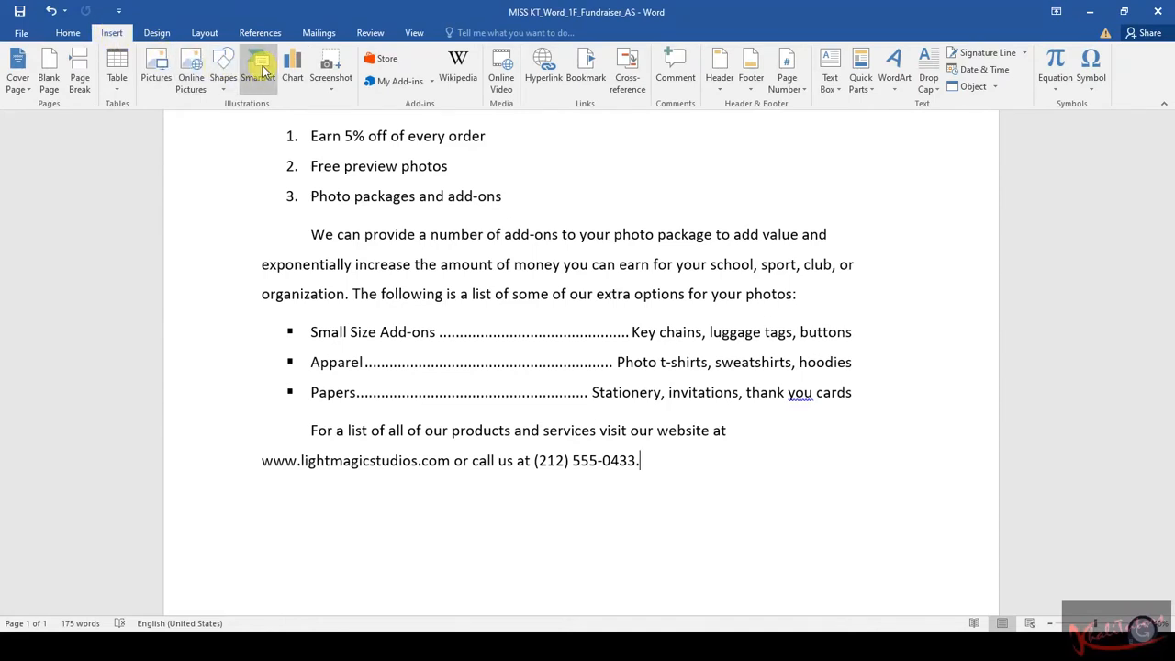
# Step: Insert an Equation SmartArt from the Process category below the closing paragraph
pyautogui.click(258, 68)
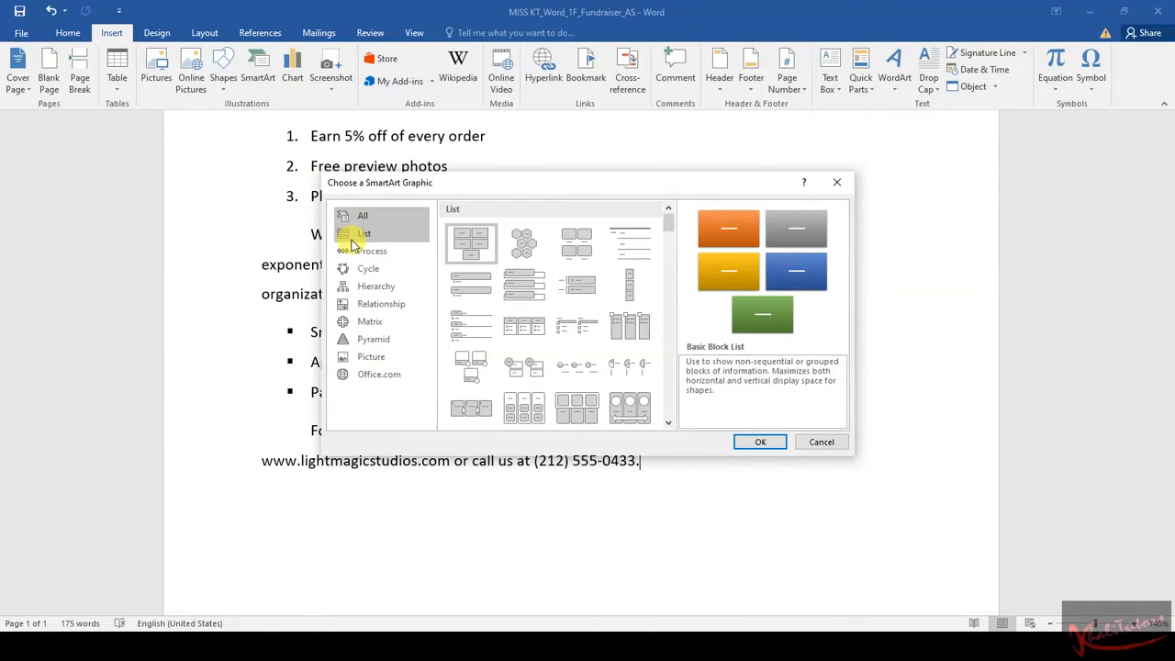
pyautogui.click(363, 215)
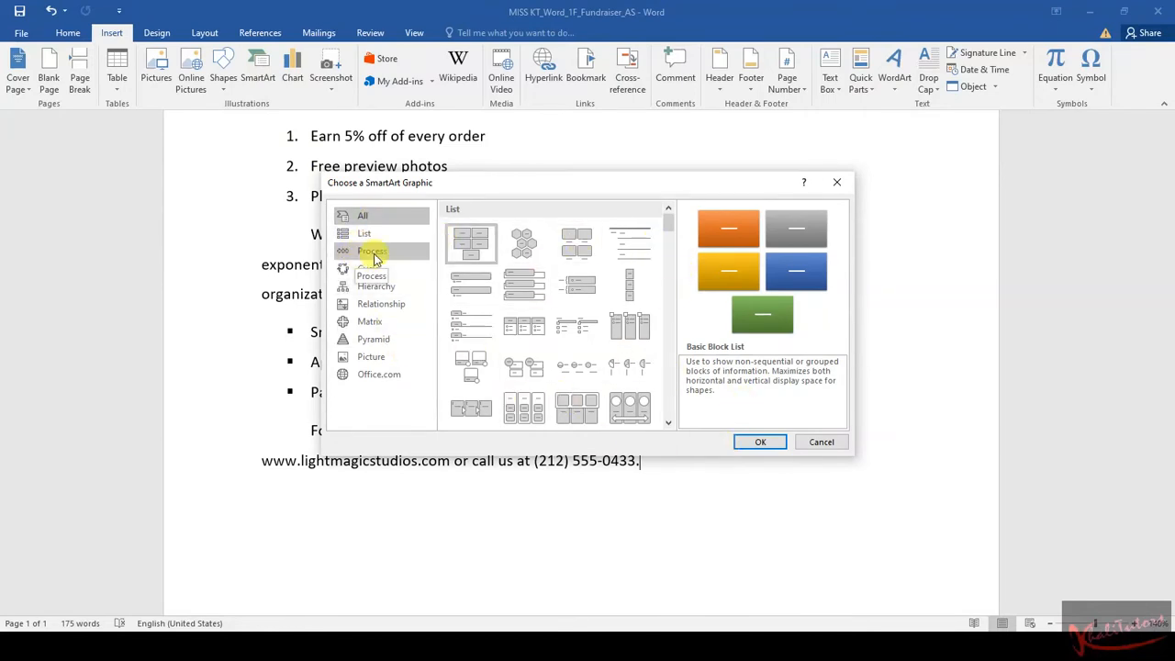
pyautogui.click(372, 250)
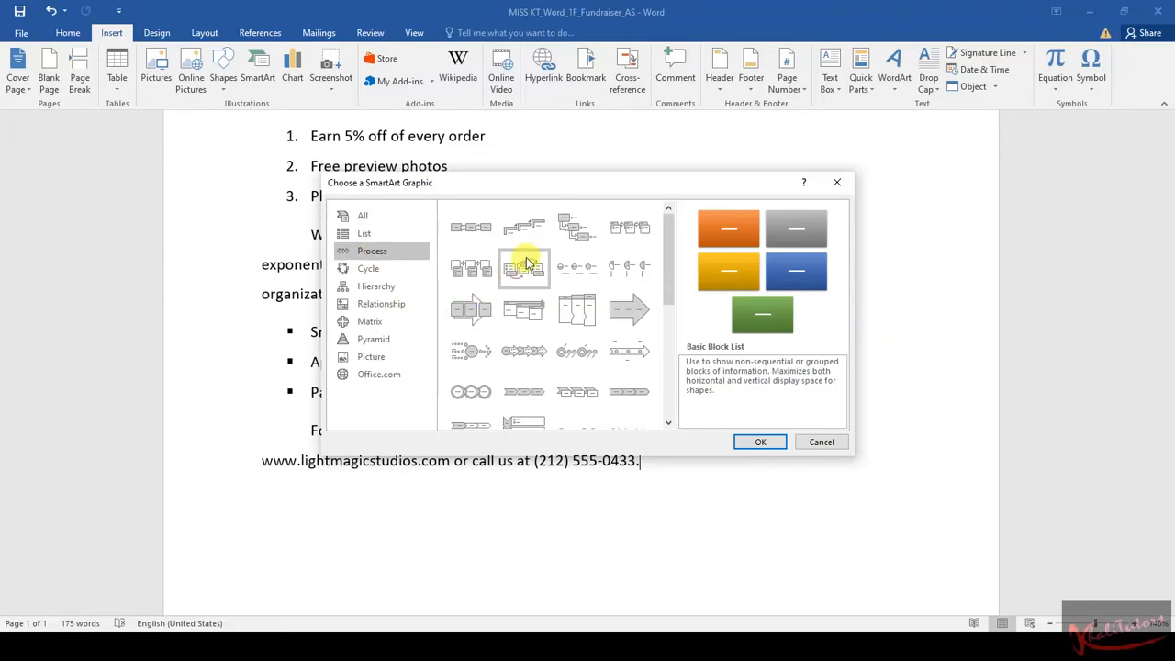
pyautogui.scroll(-3)
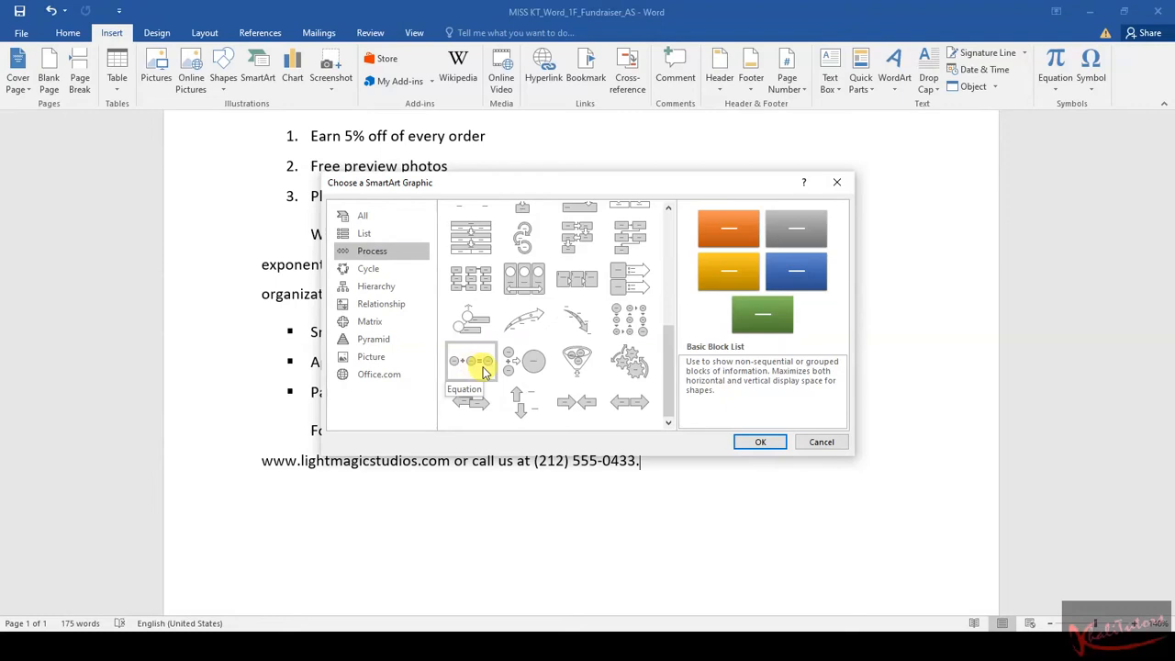
pyautogui.click(471, 360)
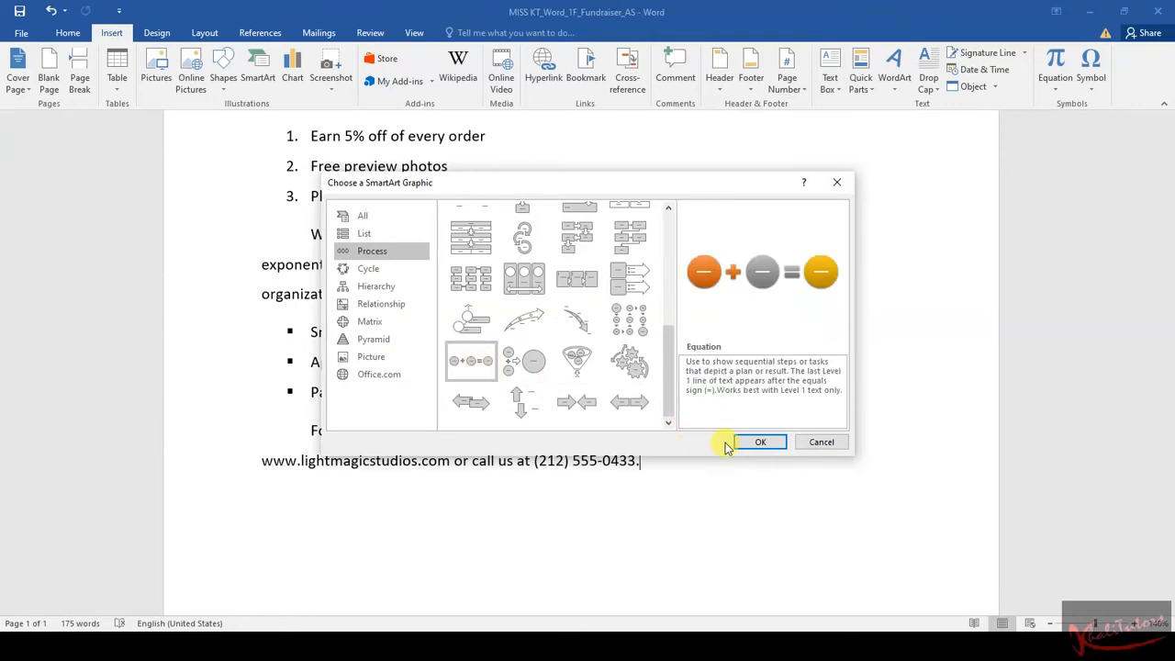
pyautogui.click(761, 441)
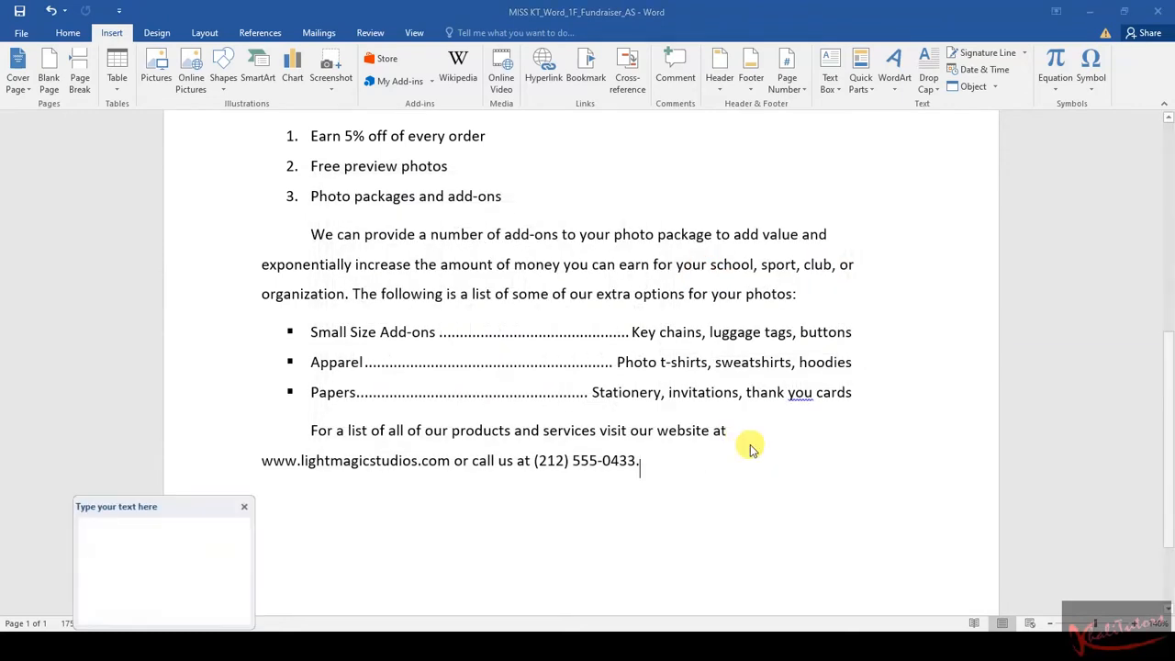
pyautogui.click(258, 71)
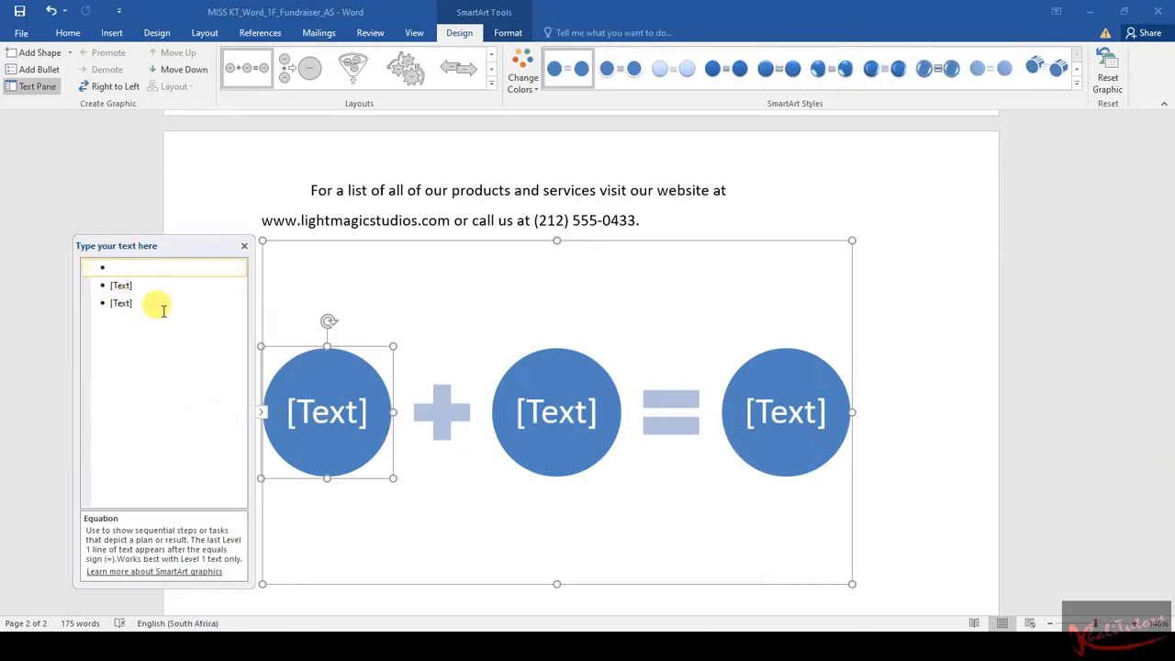
pyautogui.click(119, 267)
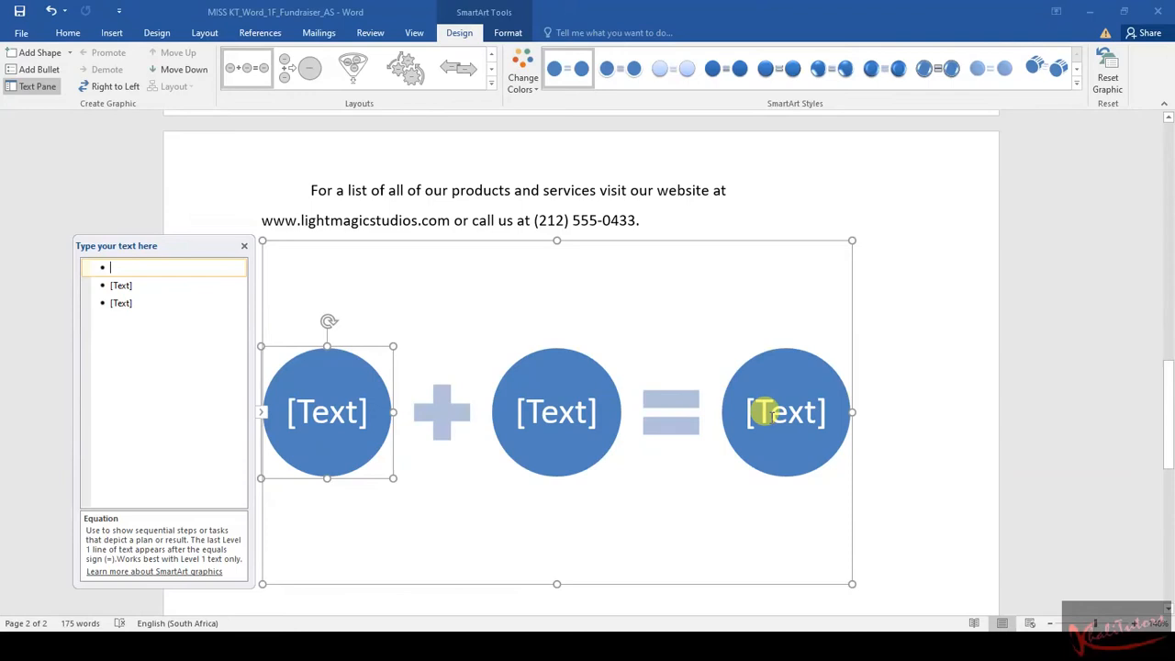
pyautogui.moveTo(144, 345)
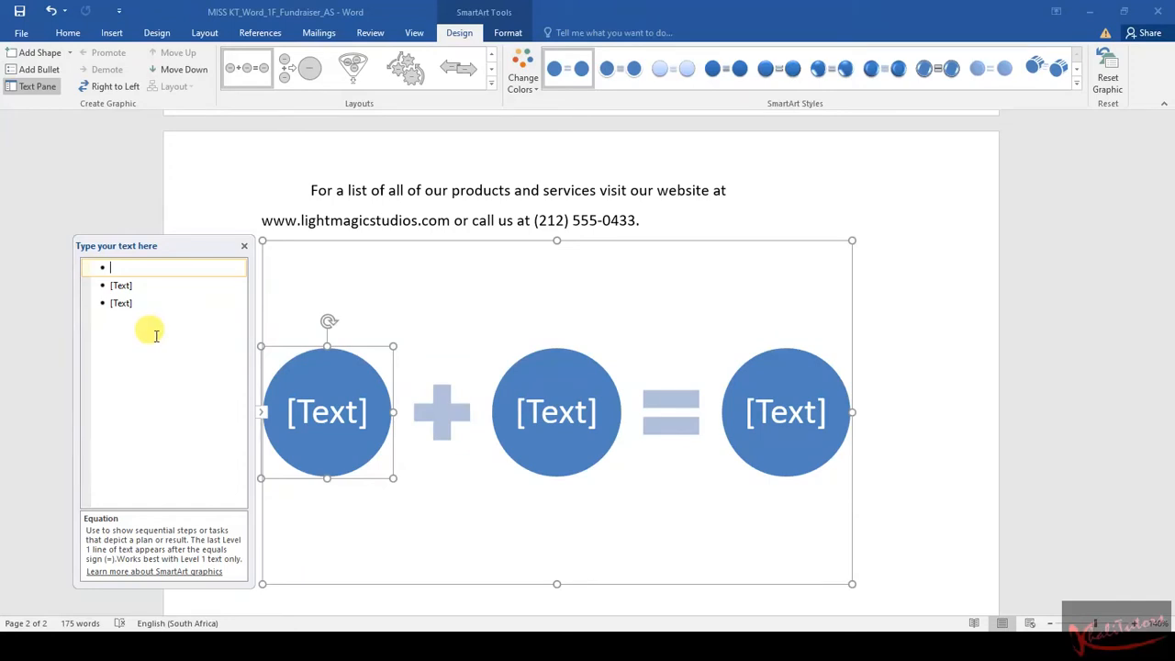
pyautogui.moveTo(536, 300)
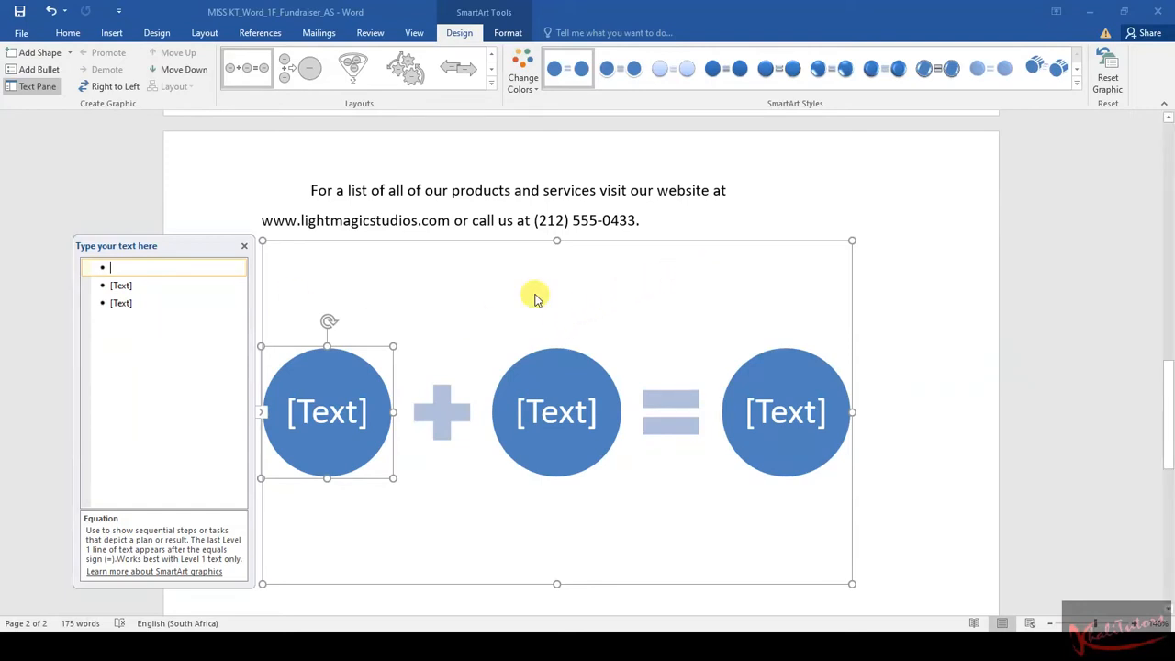
pyautogui.moveTo(508, 32)
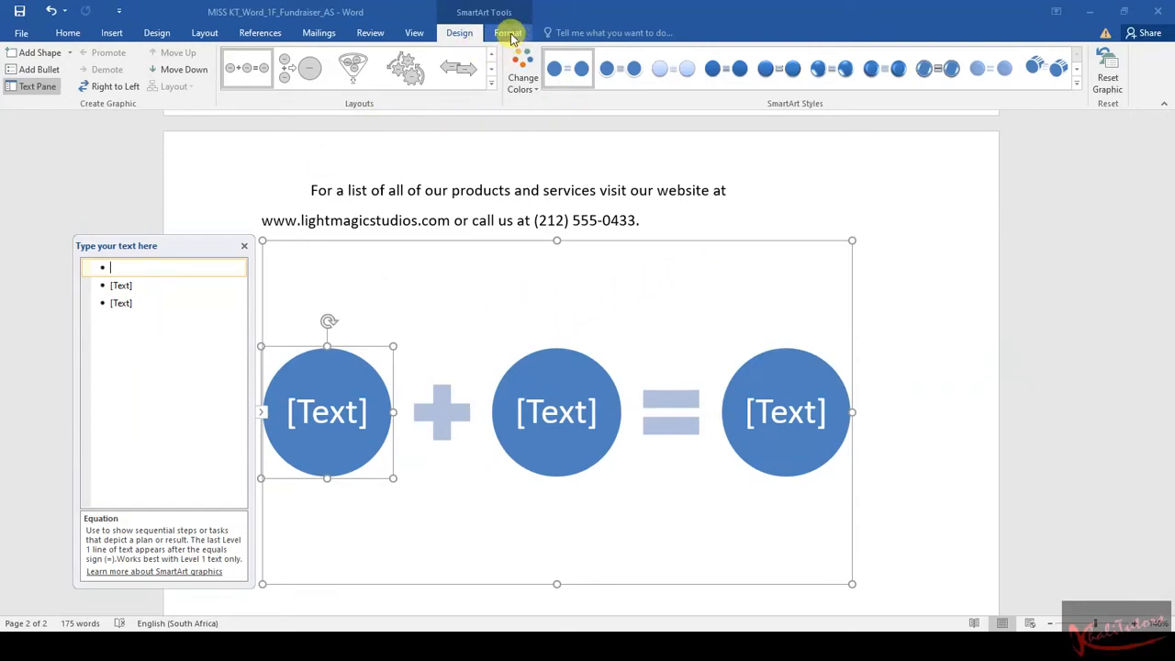
# Step: Select the Equation graphic and show its SmartArt Format sizing options for a 1" height
pyautogui.click(508, 33)
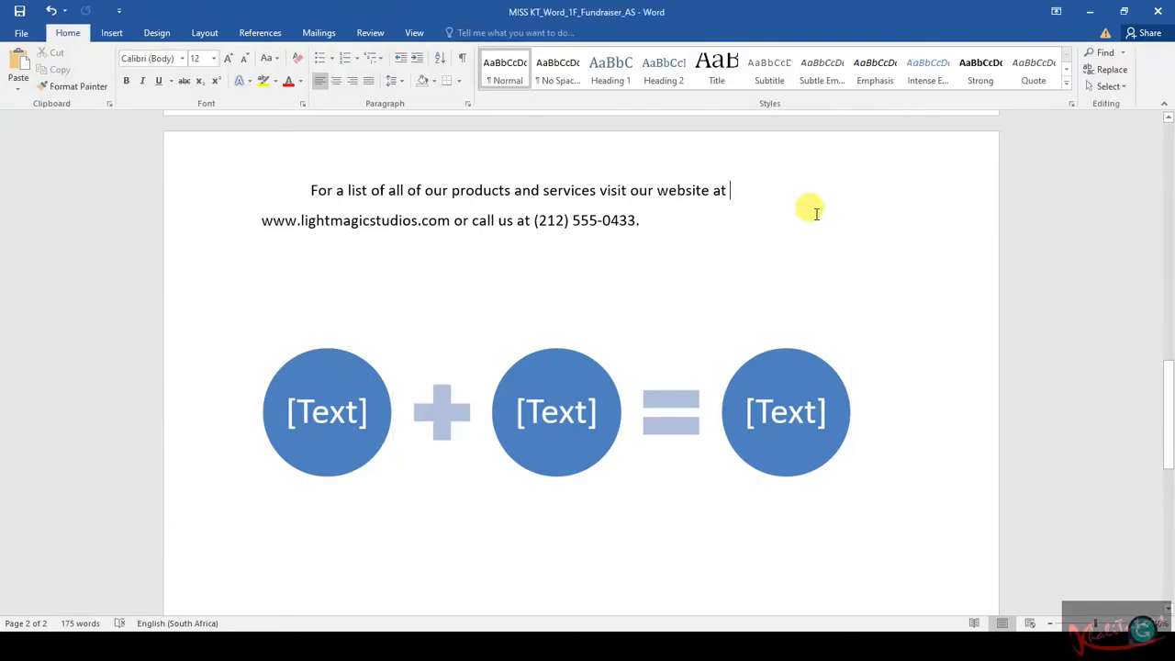
pyautogui.click(555, 411)
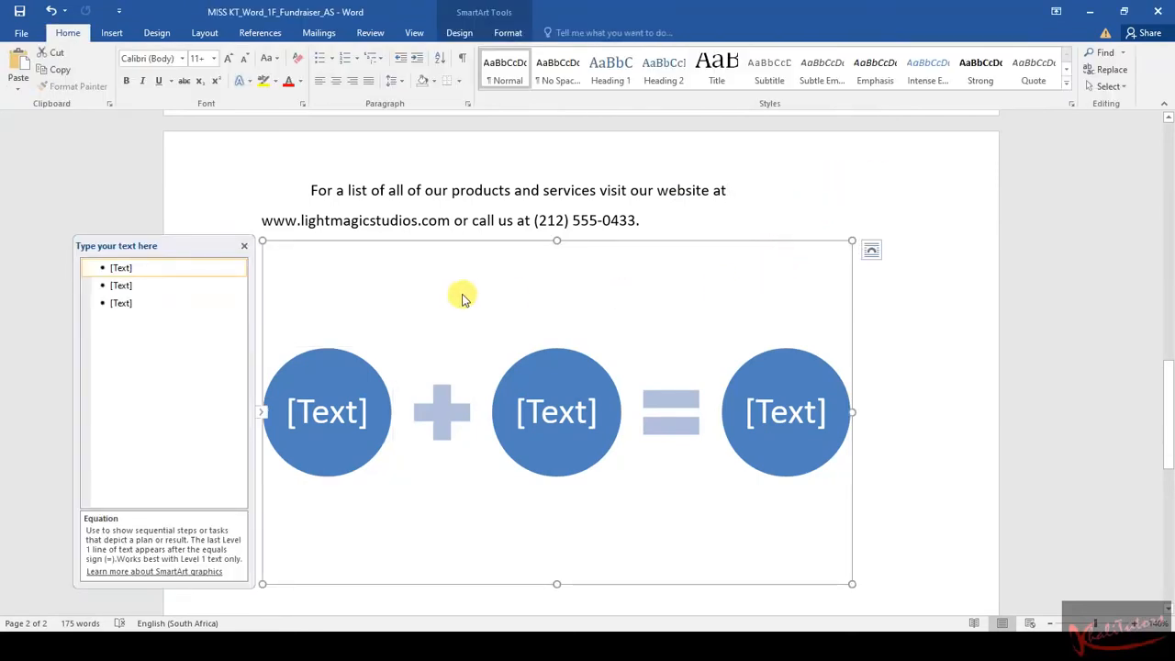
pyautogui.moveTo(691, 311)
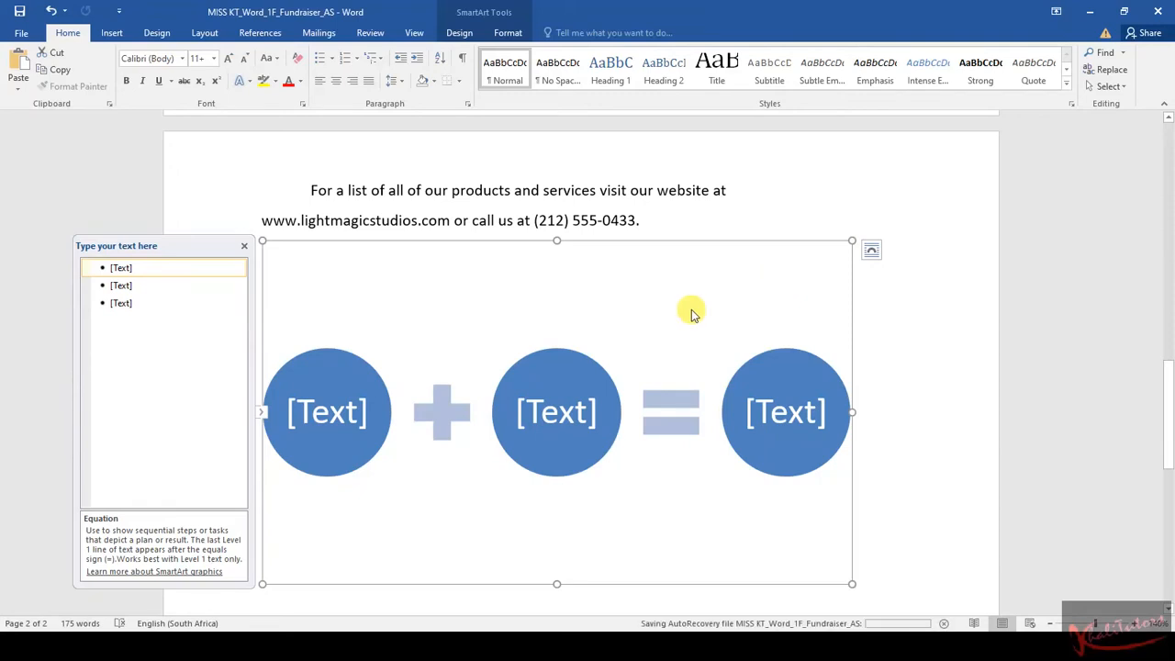
pyautogui.moveTo(299, 394)
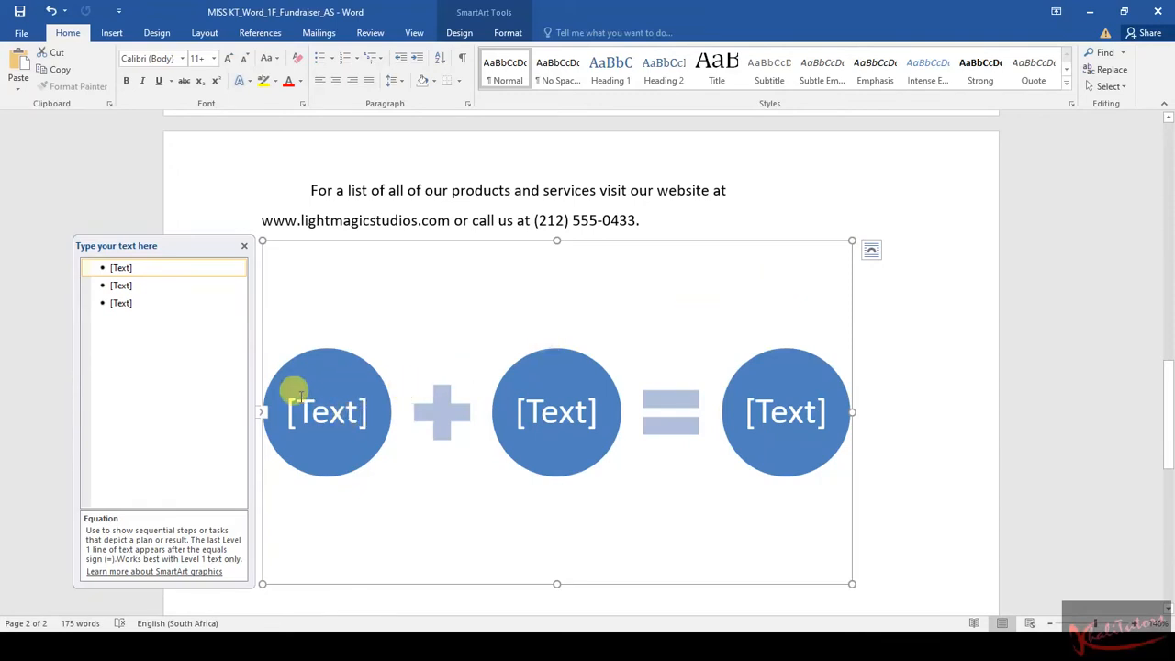
pyautogui.moveTo(352, 386)
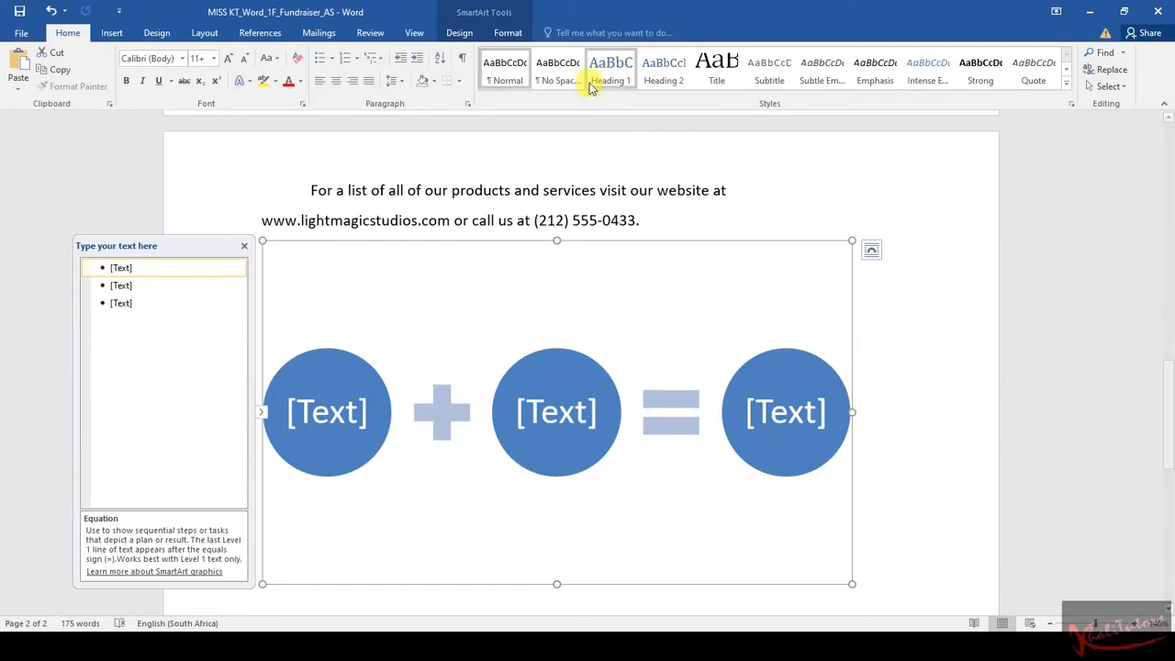
pyautogui.moveTo(376, 338)
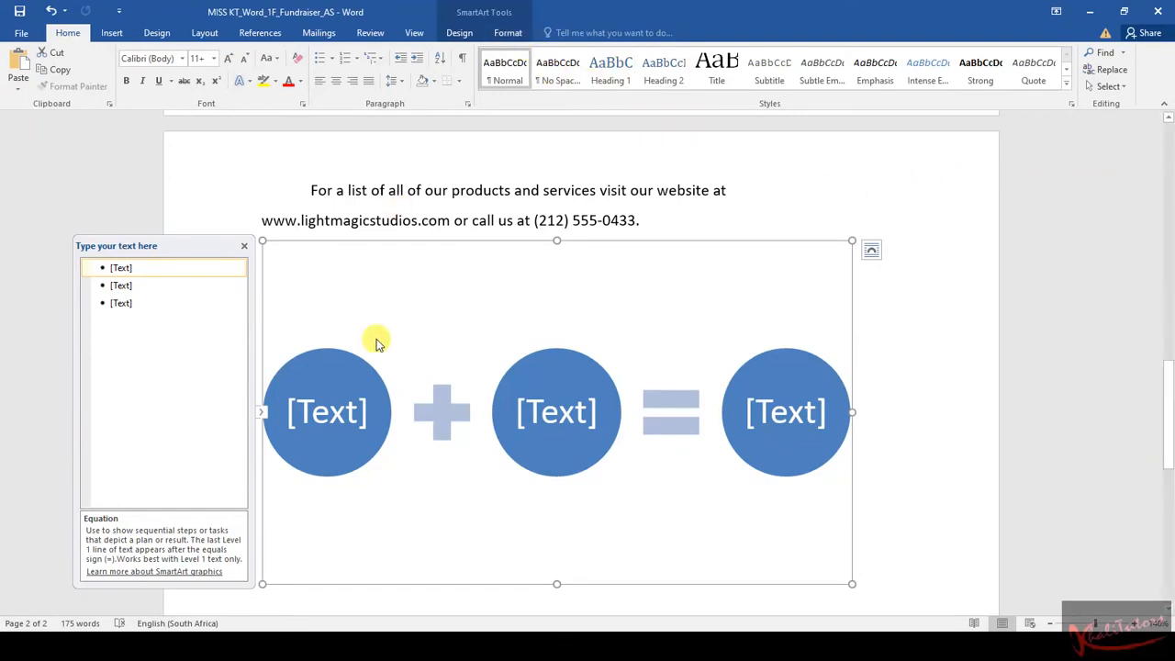
pyautogui.moveTo(604, 303)
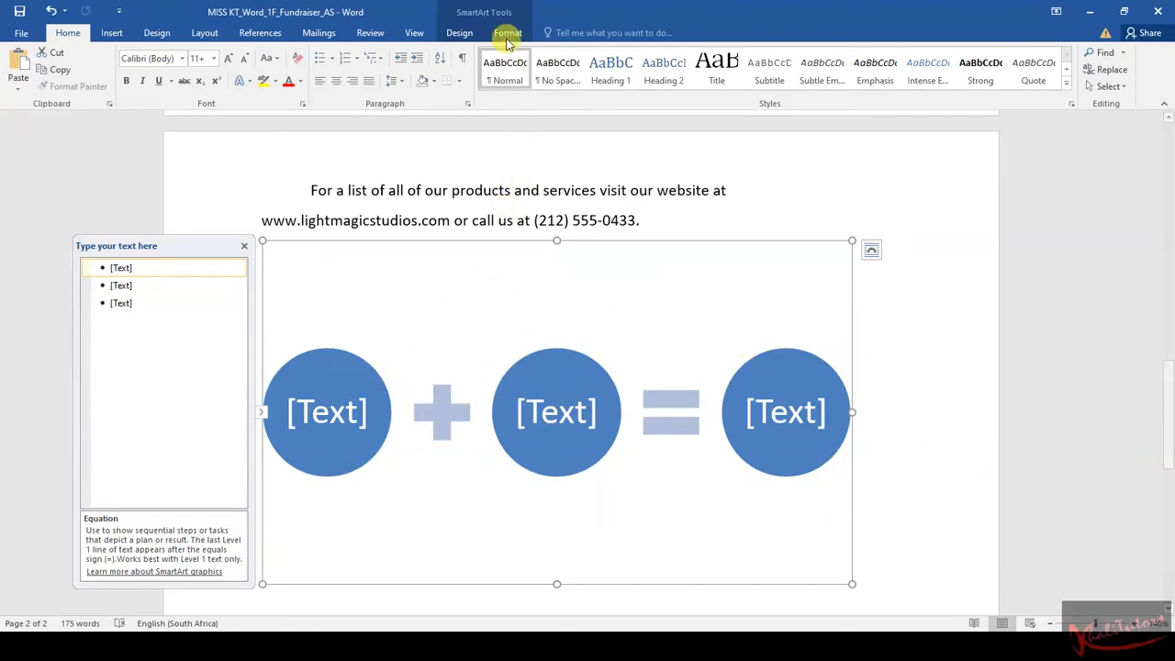
pyautogui.click(508, 33)
pyautogui.write('1"')
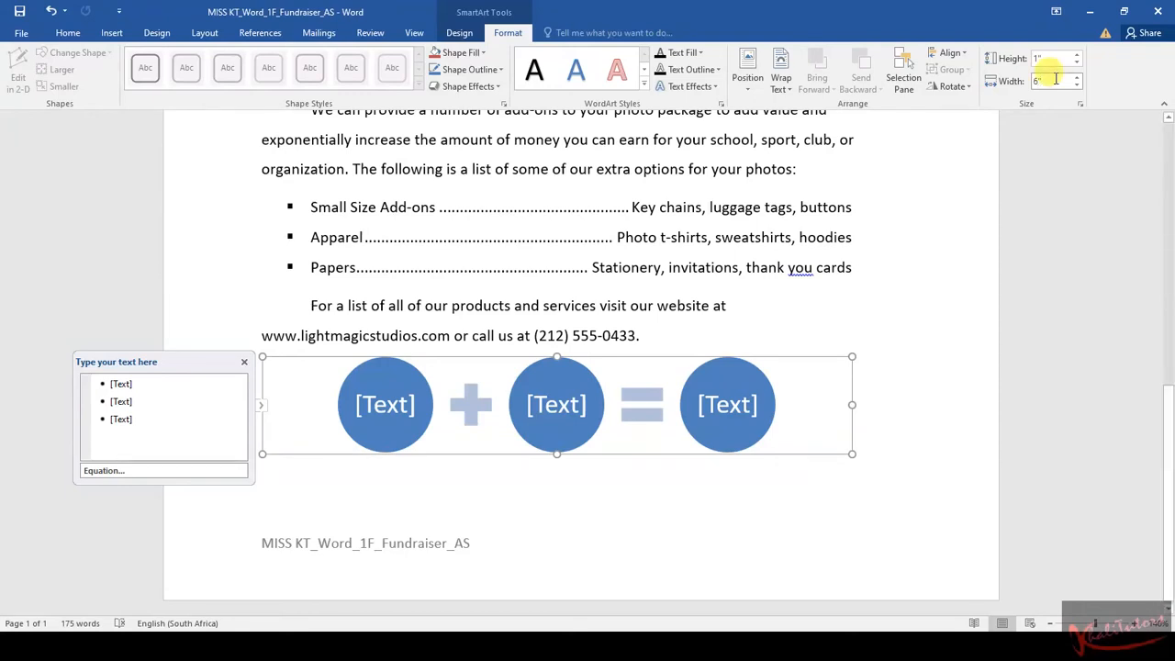
# Step: Set the Equation graphic's width to 6.5" at 1" tall and show its size settings
pyautogui.tripleClick(1052, 81)
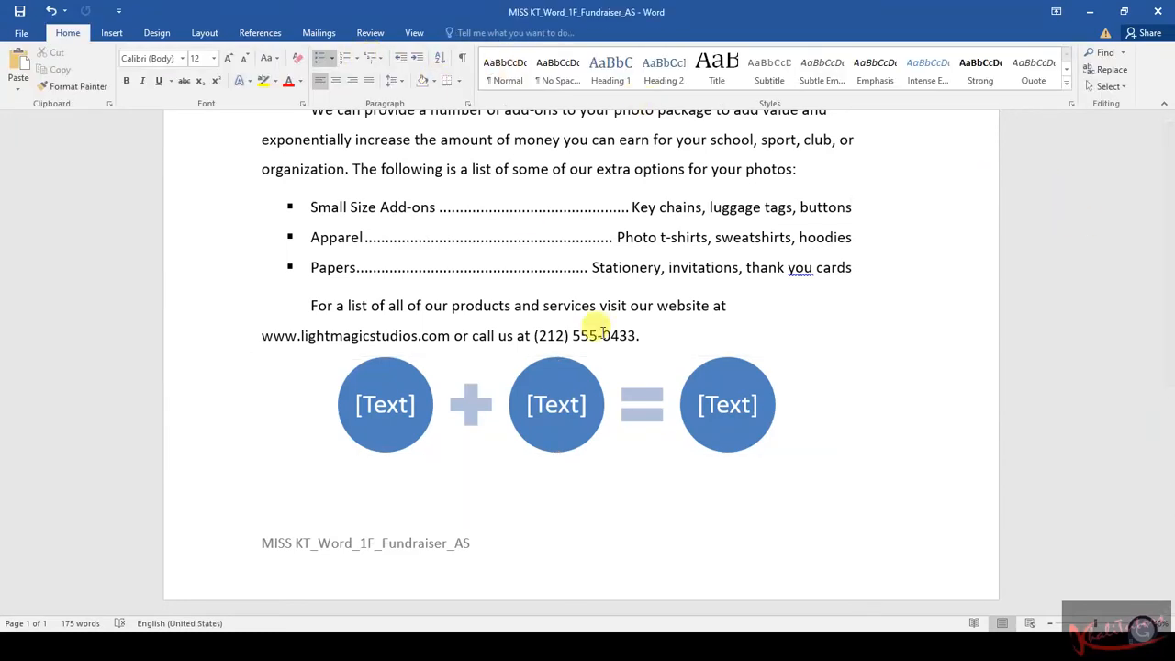
pyautogui.click(557, 404)
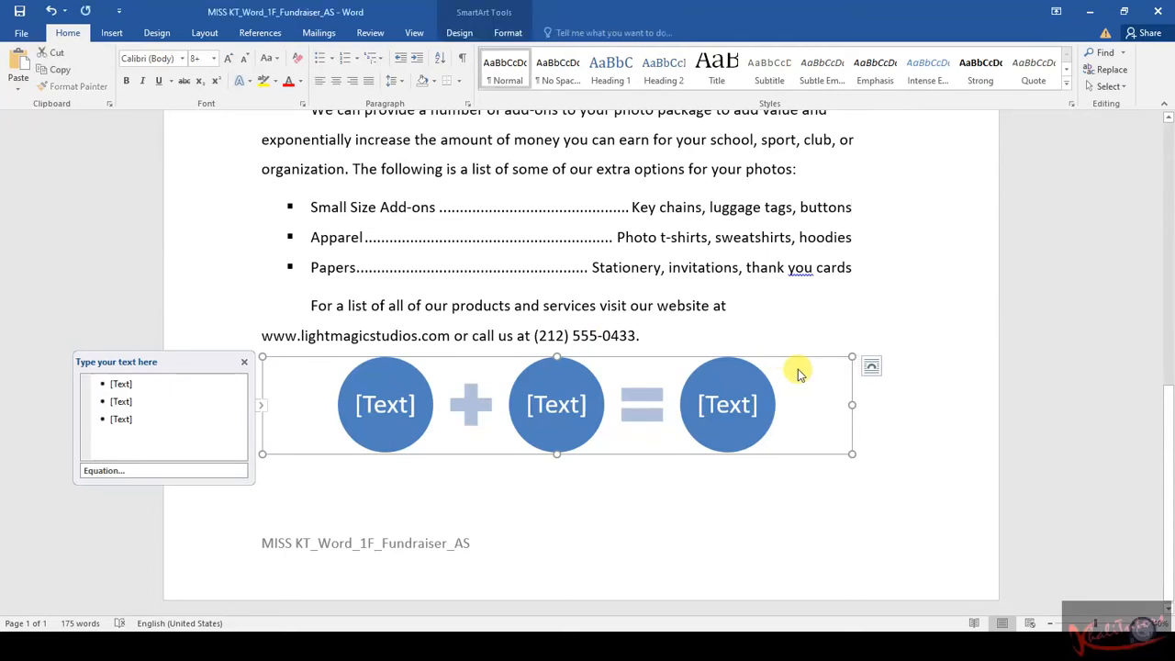
pyautogui.click(508, 32)
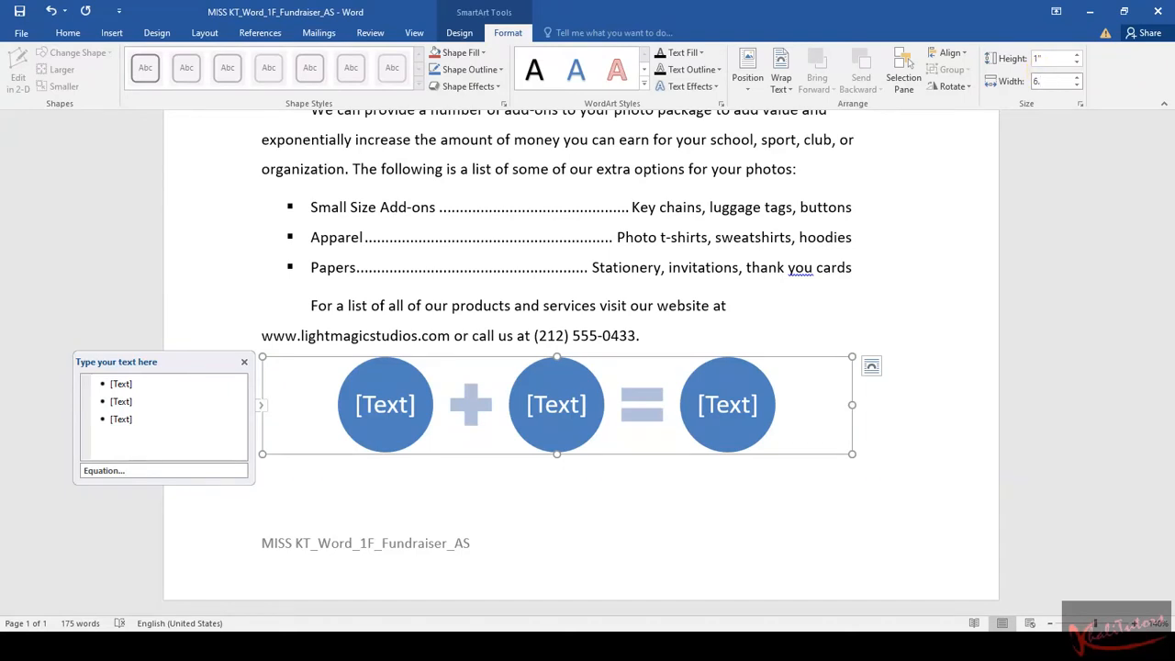
pyautogui.click(1076, 77)
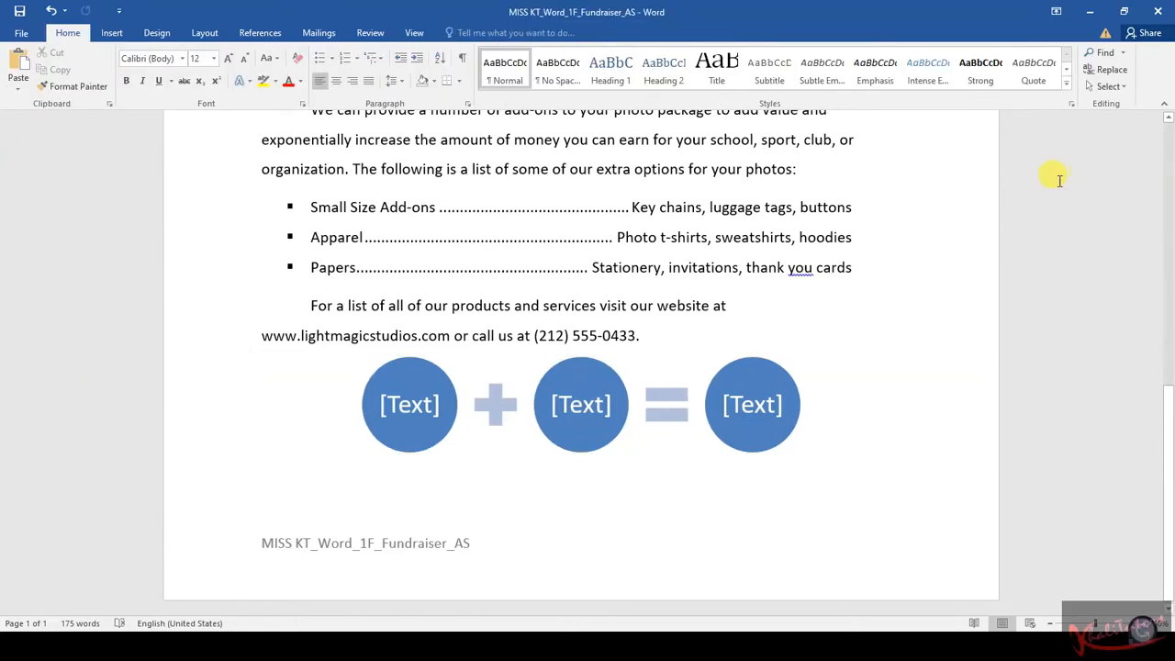
pyautogui.moveTo(808, 371)
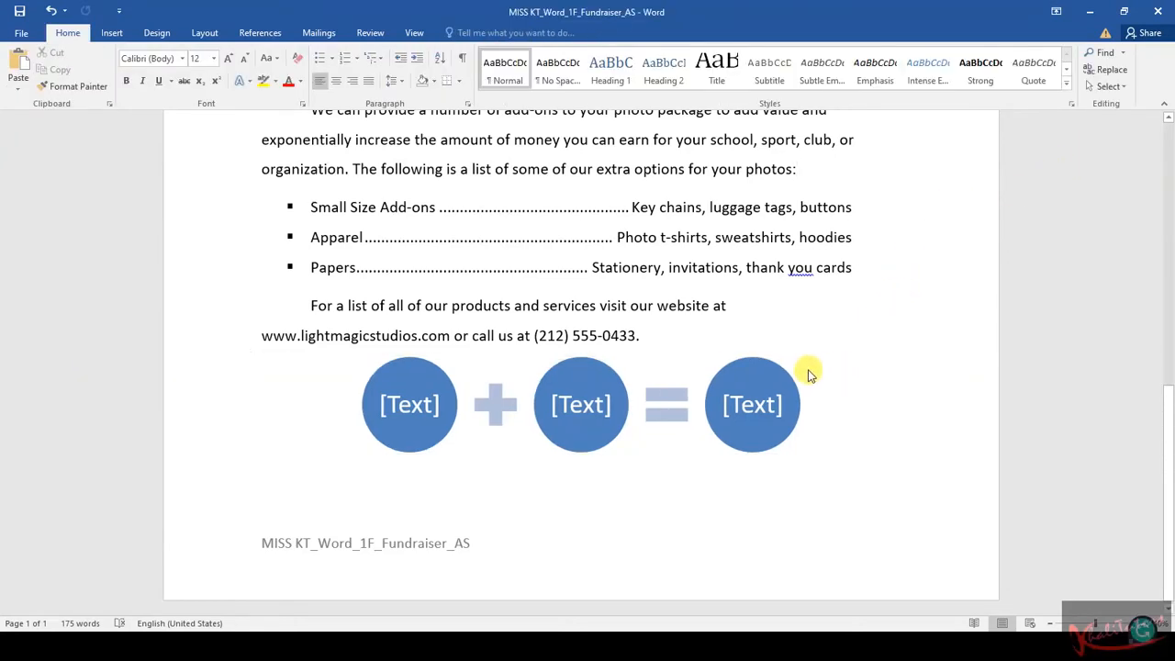
pyautogui.click(753, 404)
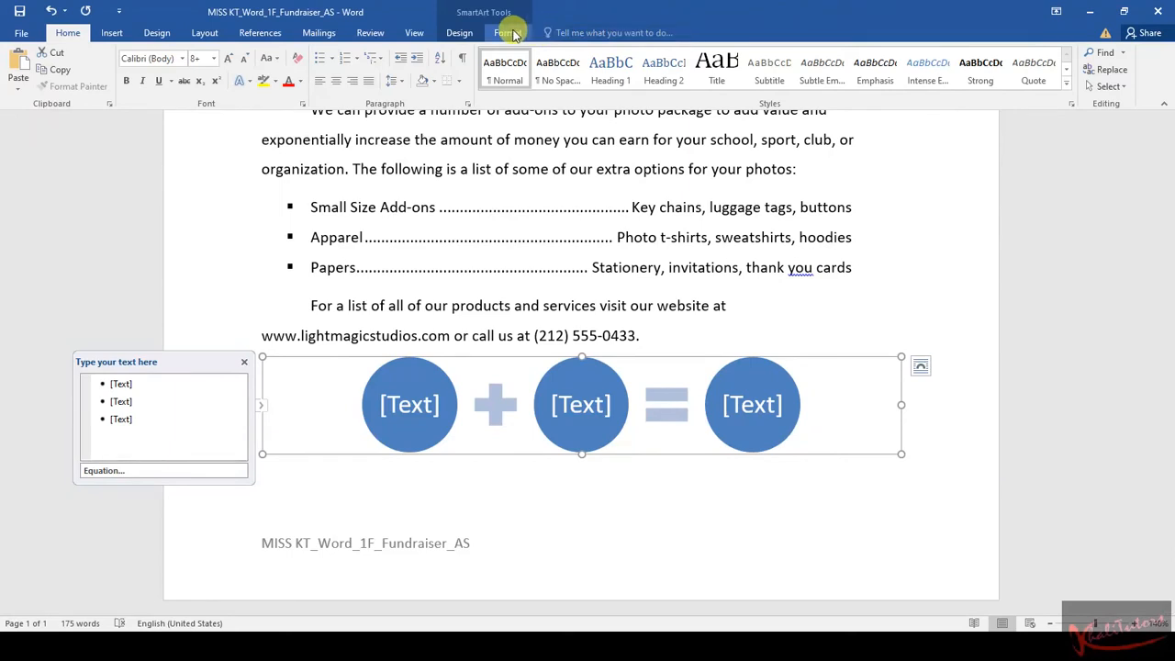
pyautogui.click(506, 34)
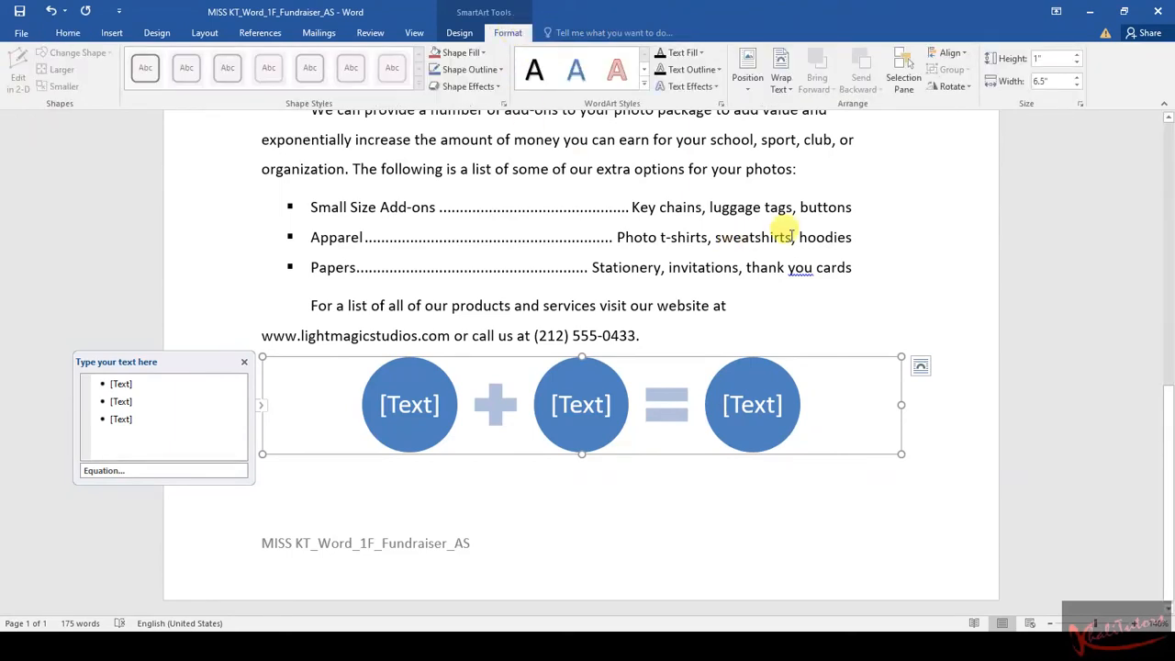
pyautogui.moveTo(939, 387)
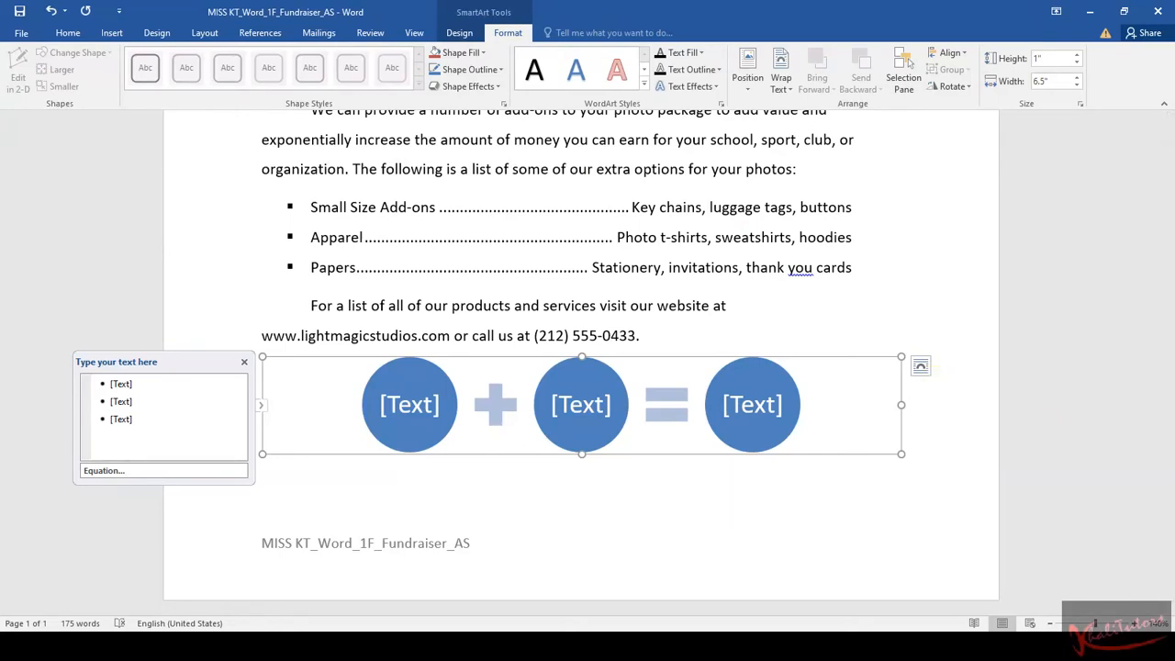
pyautogui.moveTo(848, 454)
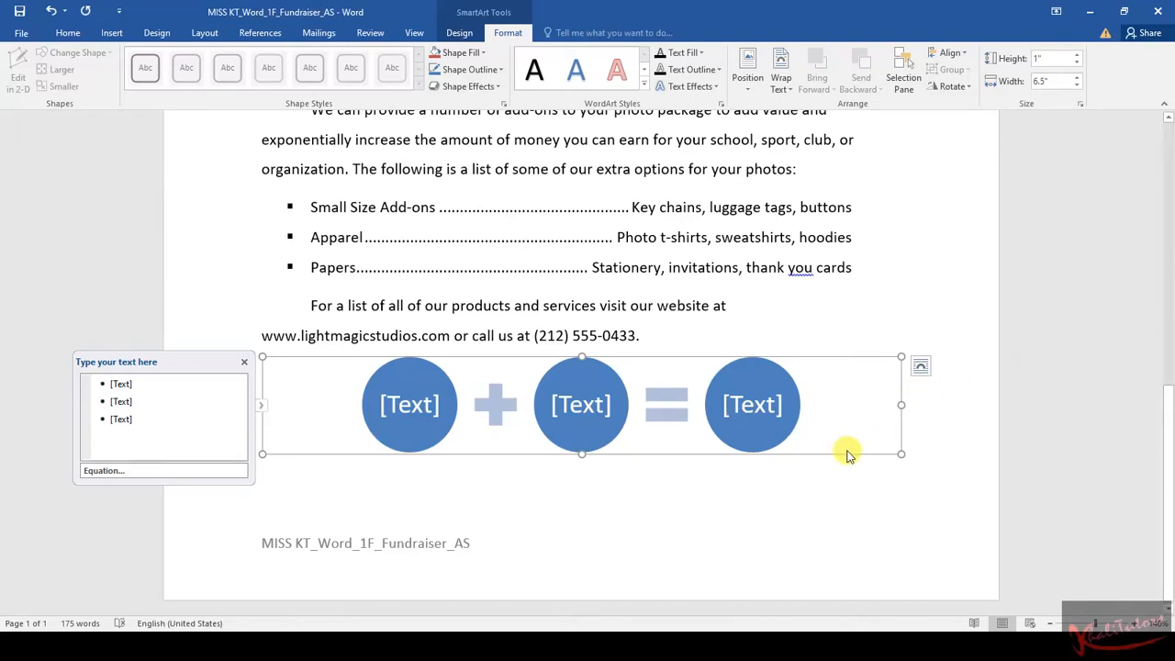
pyautogui.moveTo(864, 442)
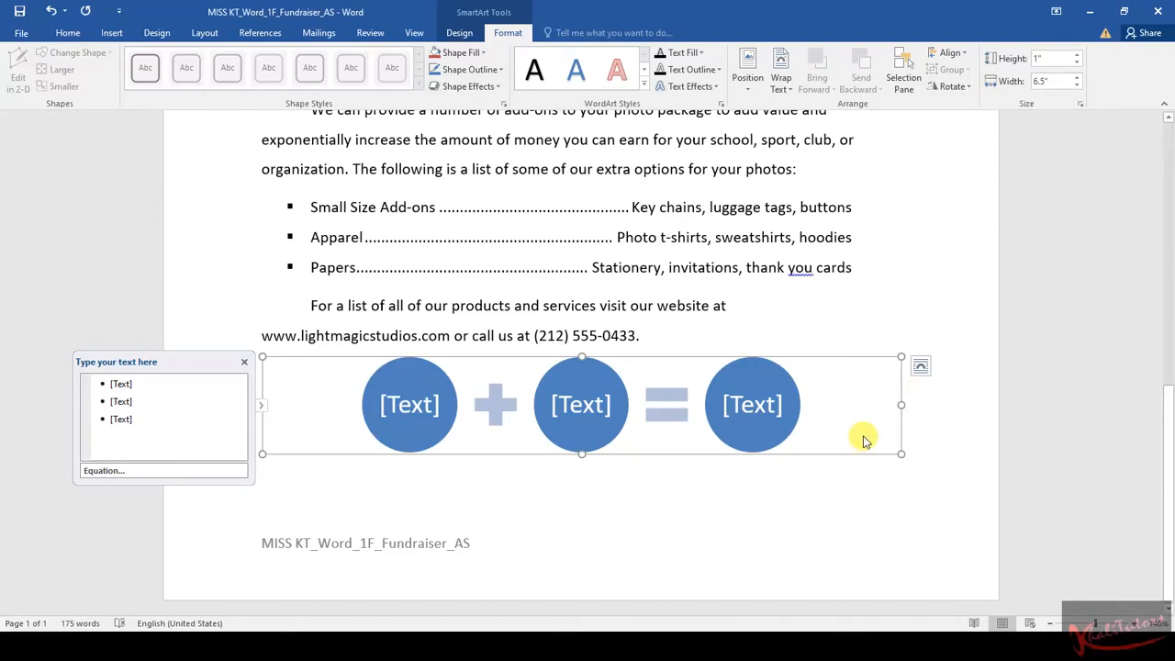
pyautogui.moveTo(903, 448)
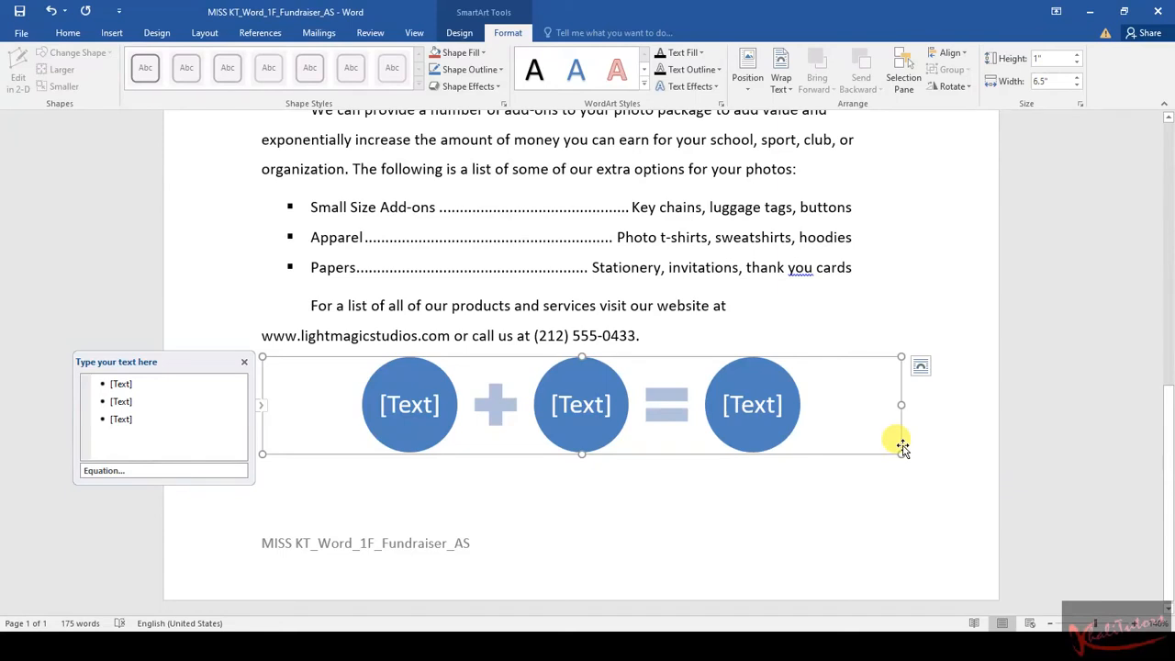
pyautogui.moveTo(928, 448)
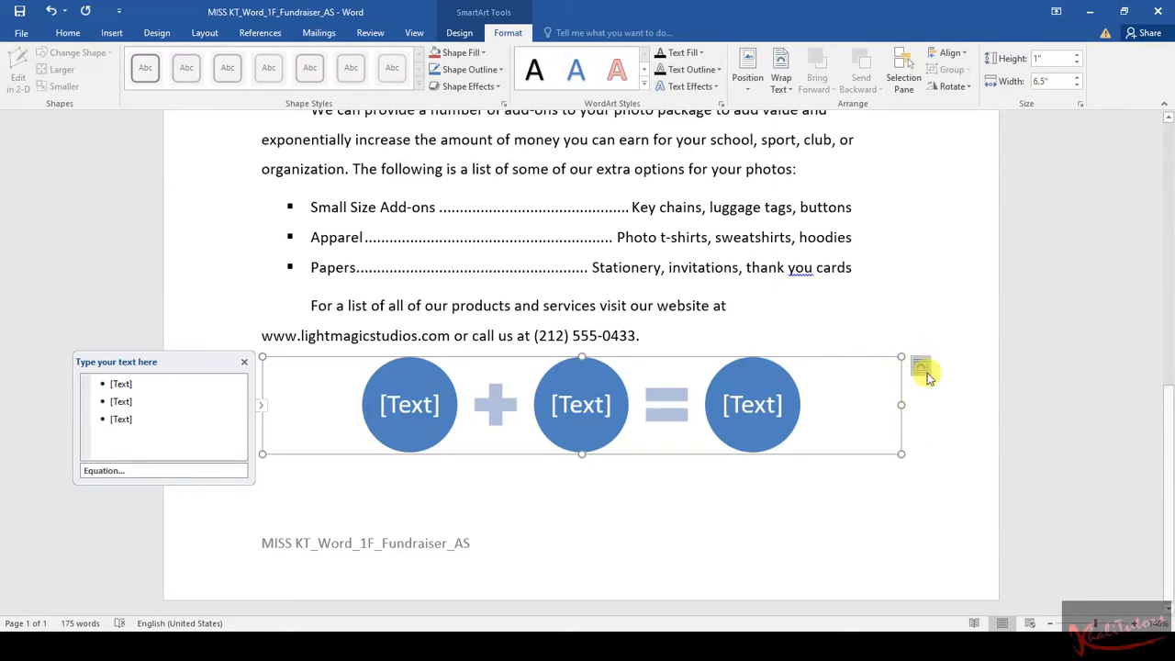
pyautogui.moveTo(923, 381)
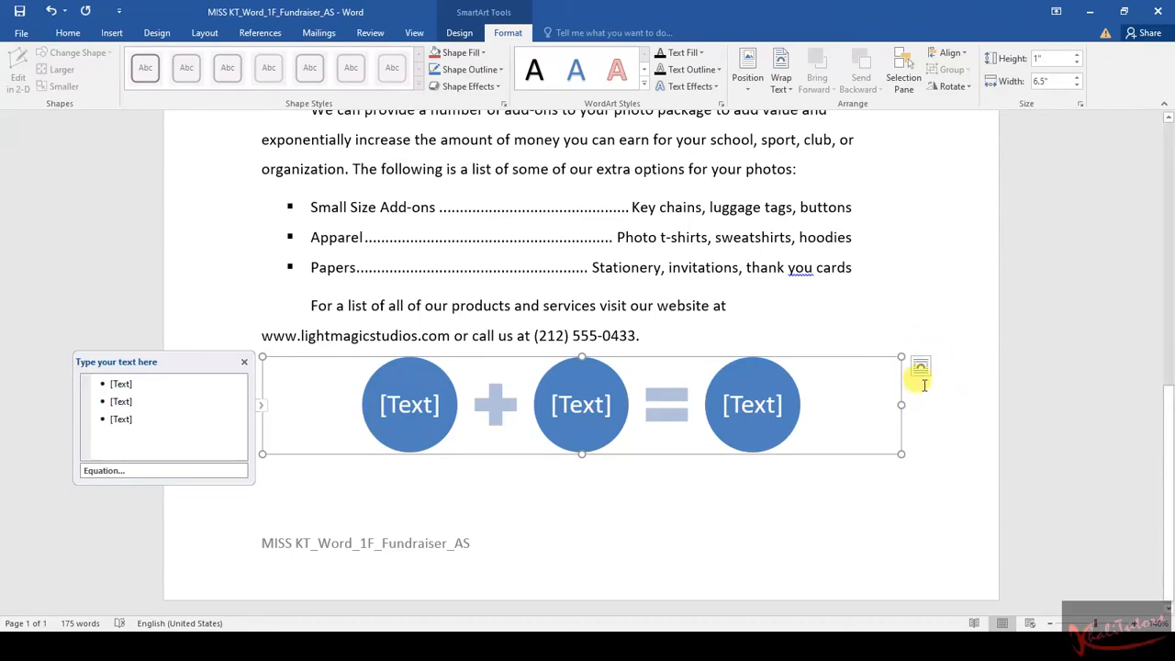
pyautogui.moveTo(920, 372)
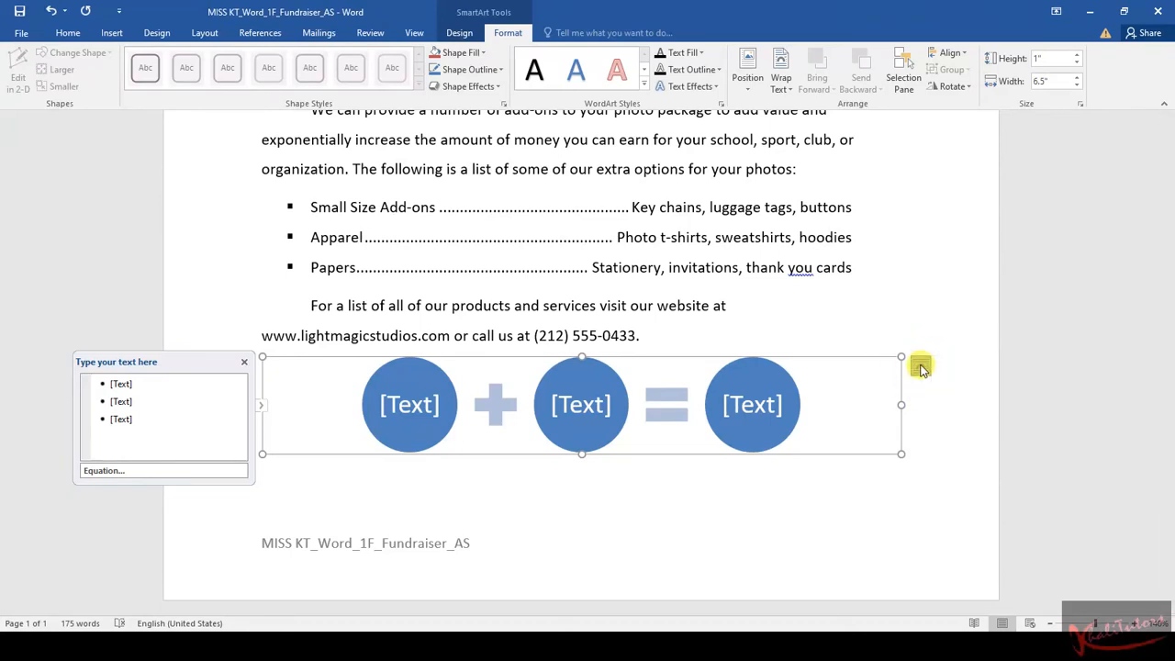
# Step: Show the Layout Options text-wrapping choices for the Equation graphic, for Square wrapping
pyautogui.click(921, 366)
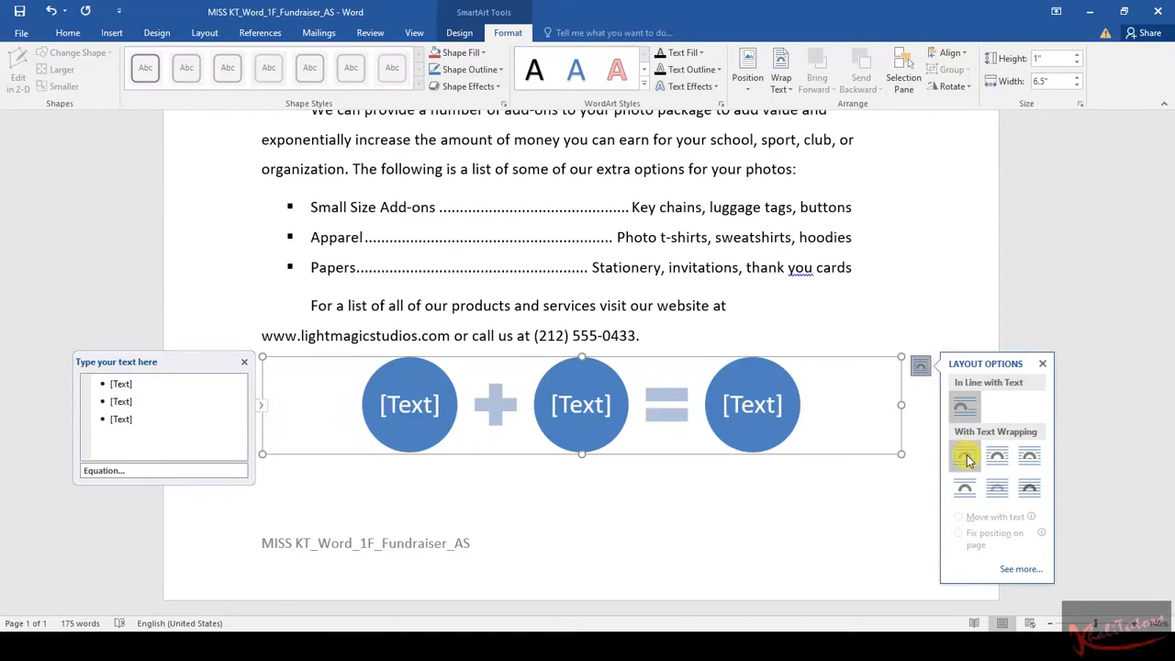
pyautogui.moveTo(965, 456)
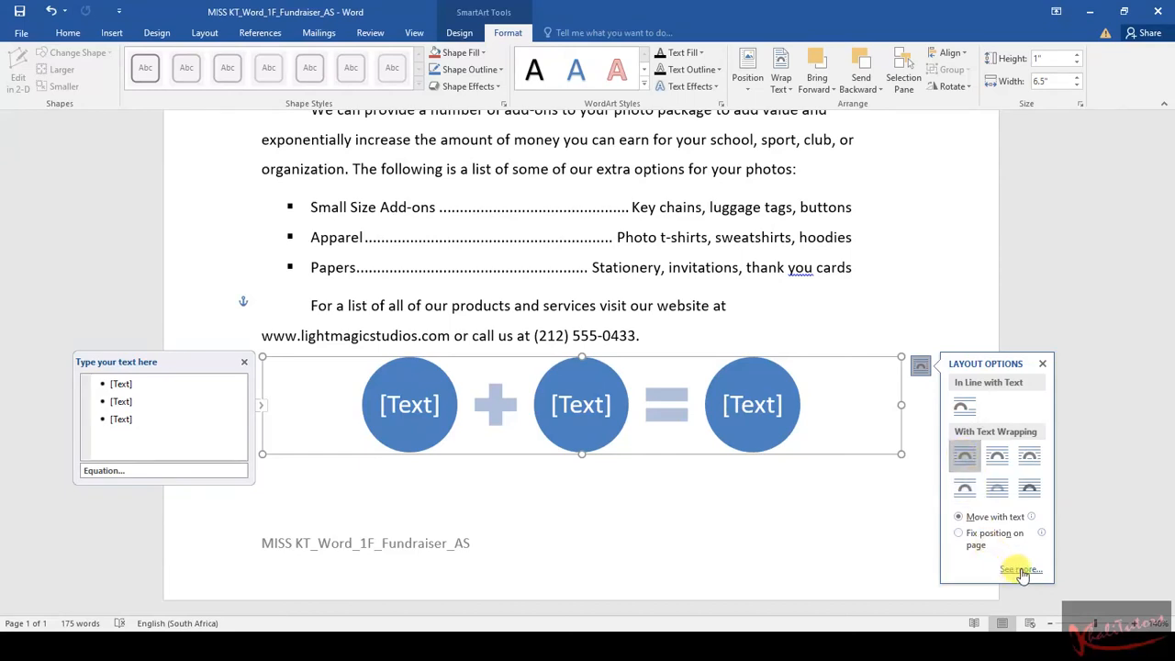
# Step: Set horizontal alignment to Centered relative to the Page in the full layout settings
pyautogui.click(1019, 569)
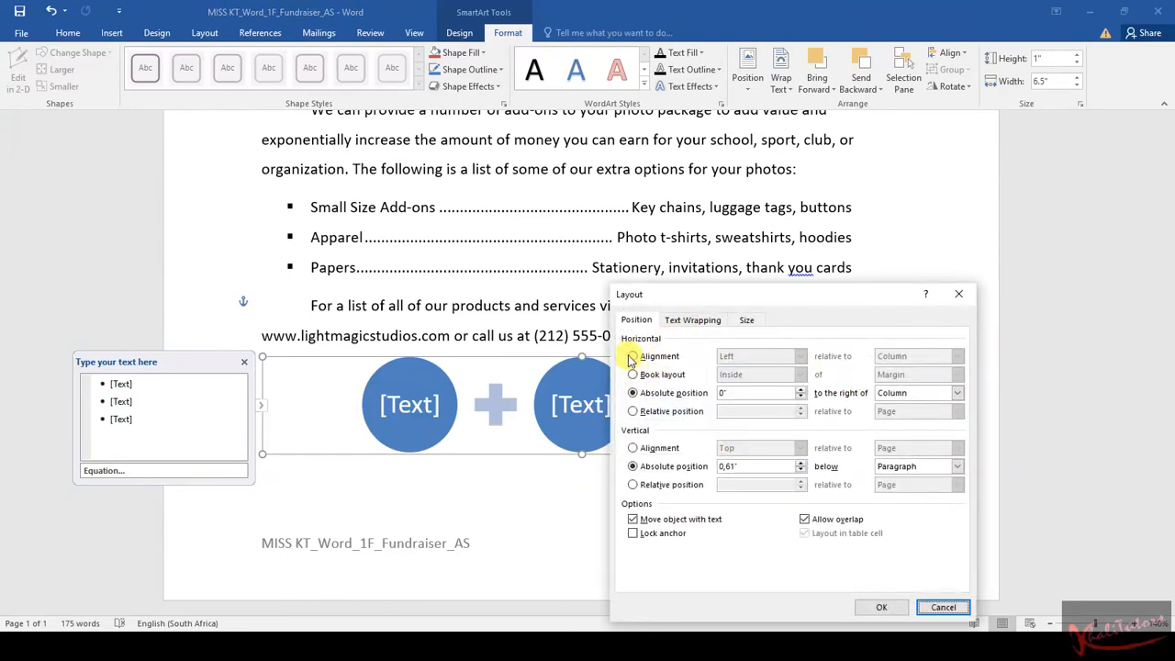
pyautogui.click(633, 357)
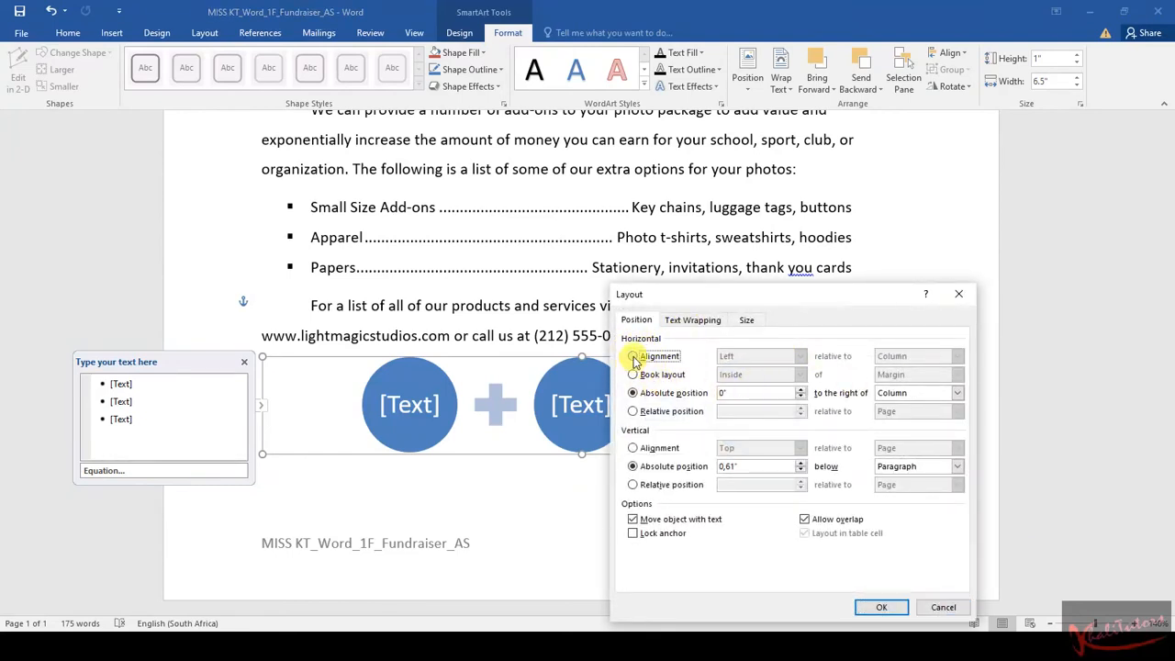
pyautogui.click(801, 356)
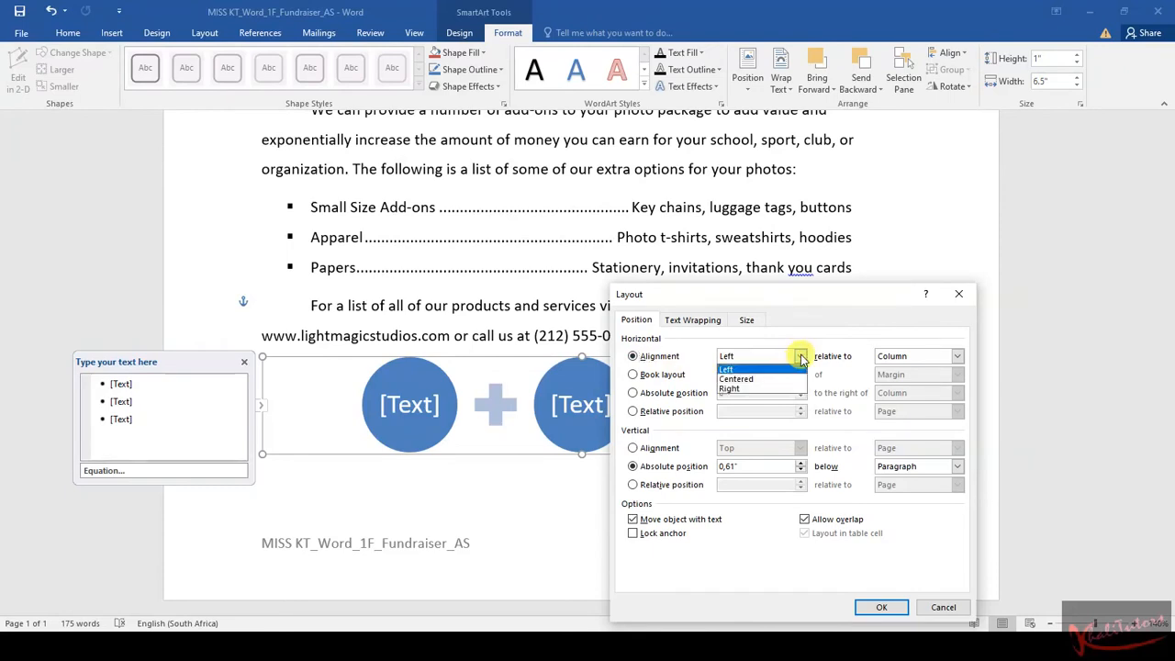
pyautogui.click(735, 379)
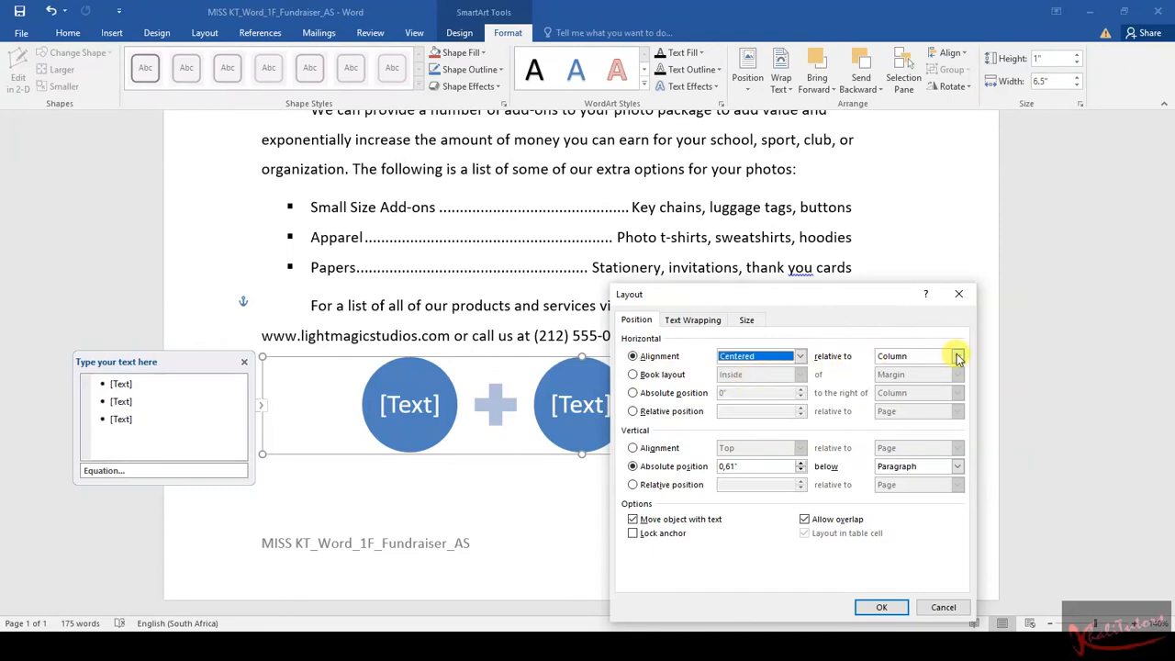
pyautogui.click(958, 357)
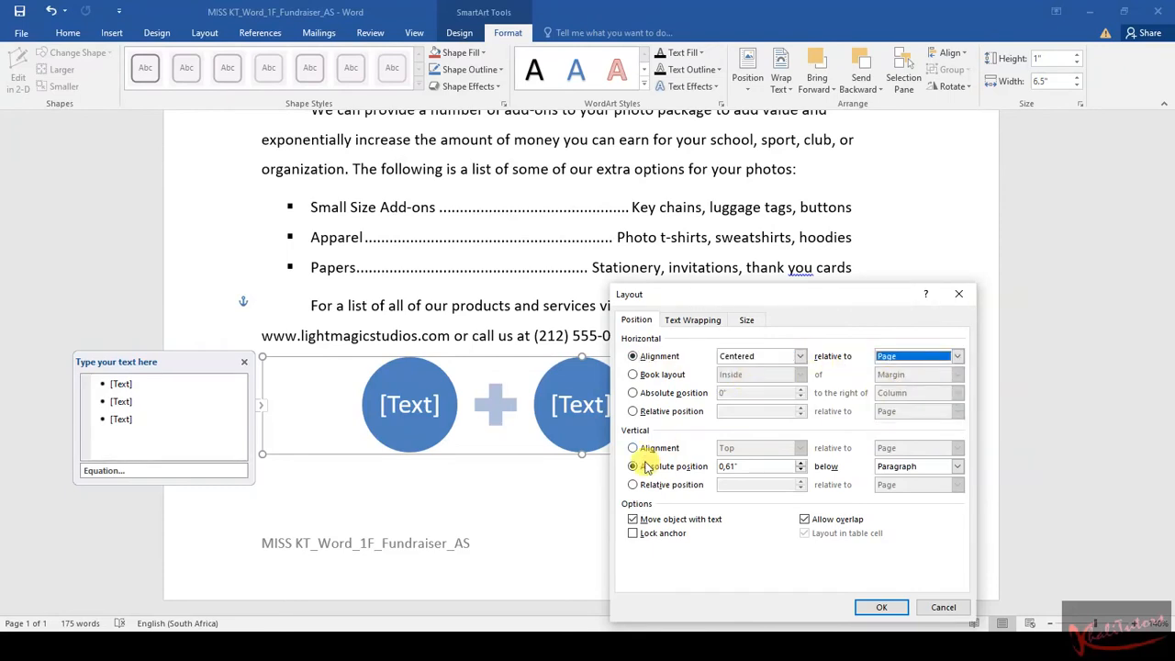
# Step: Set vertical alignment to Bottom relative to the Margin and apply the position
pyautogui.click(632, 448)
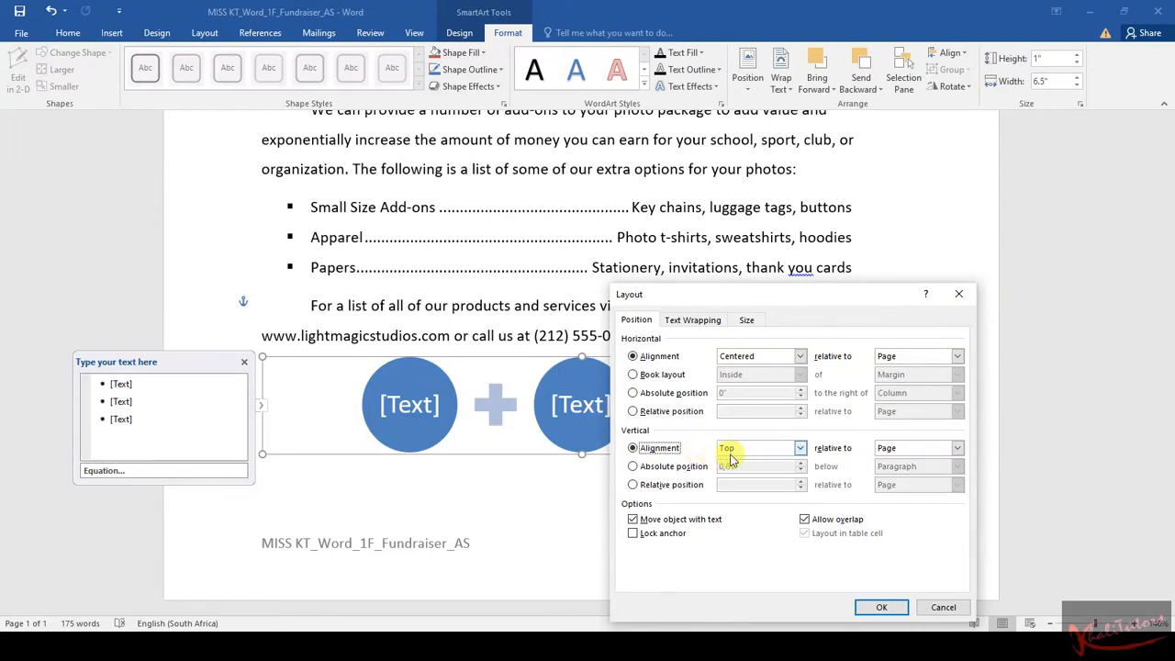
pyautogui.click(798, 448)
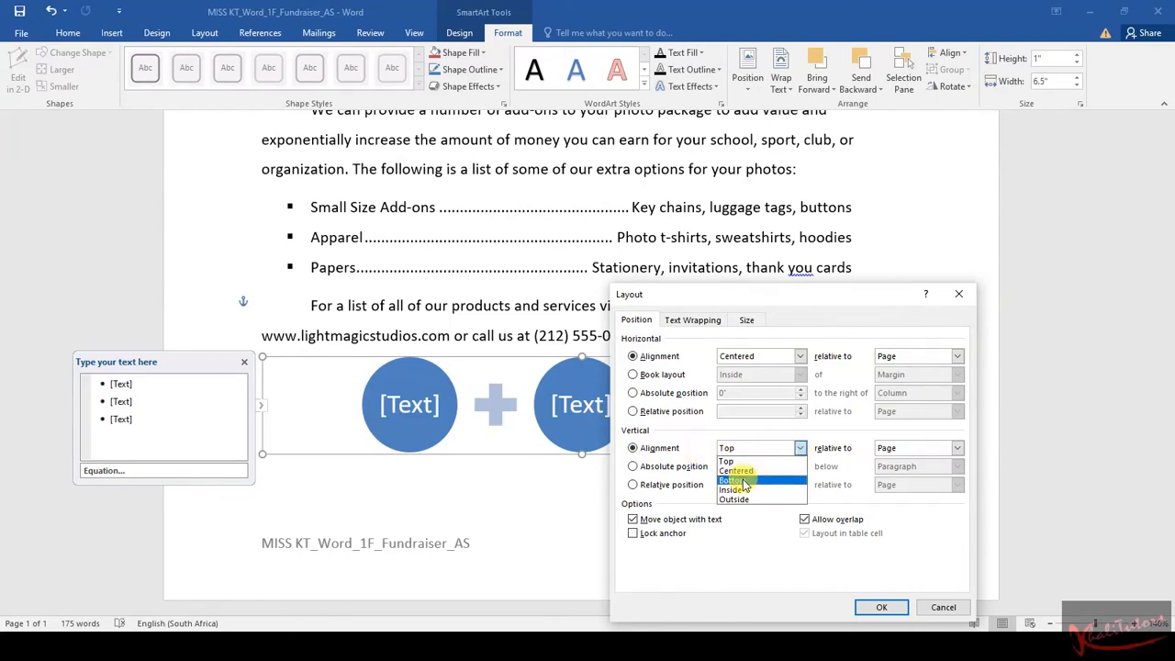
pyautogui.click(734, 480)
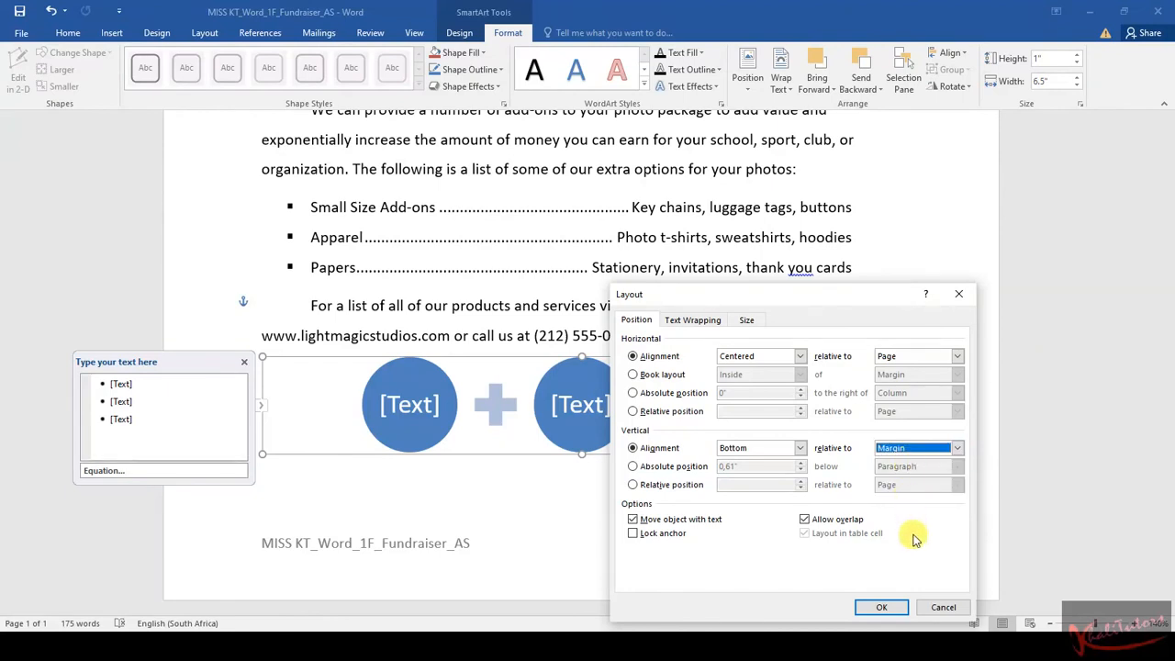
pyautogui.click(880, 607)
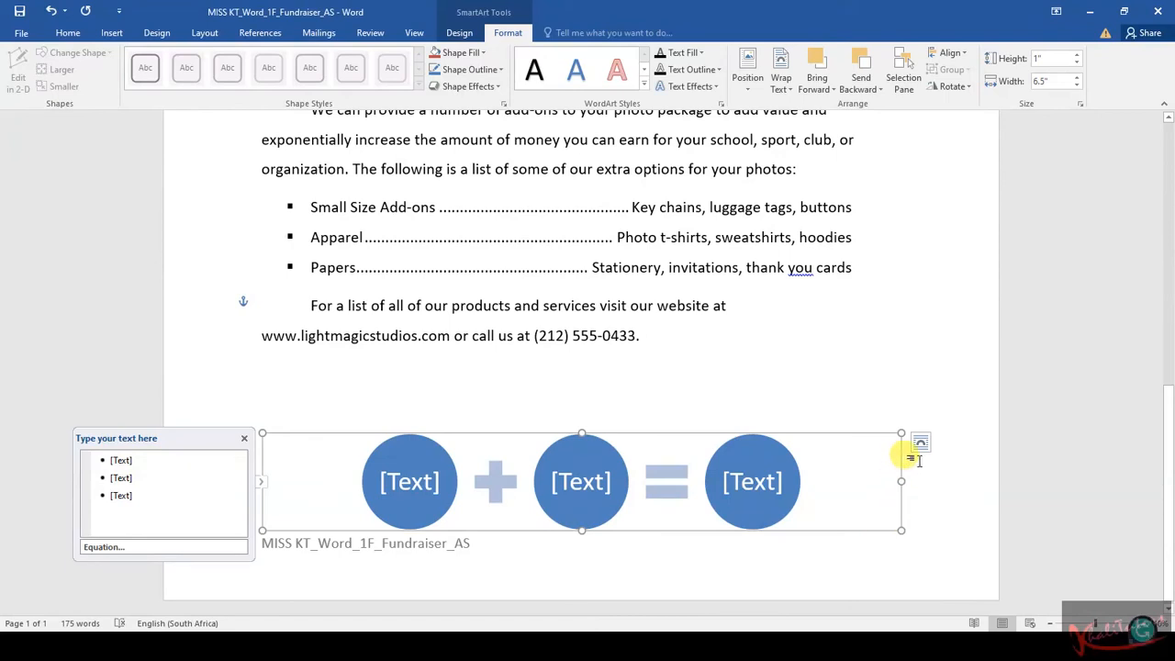
pyautogui.moveTo(891, 388)
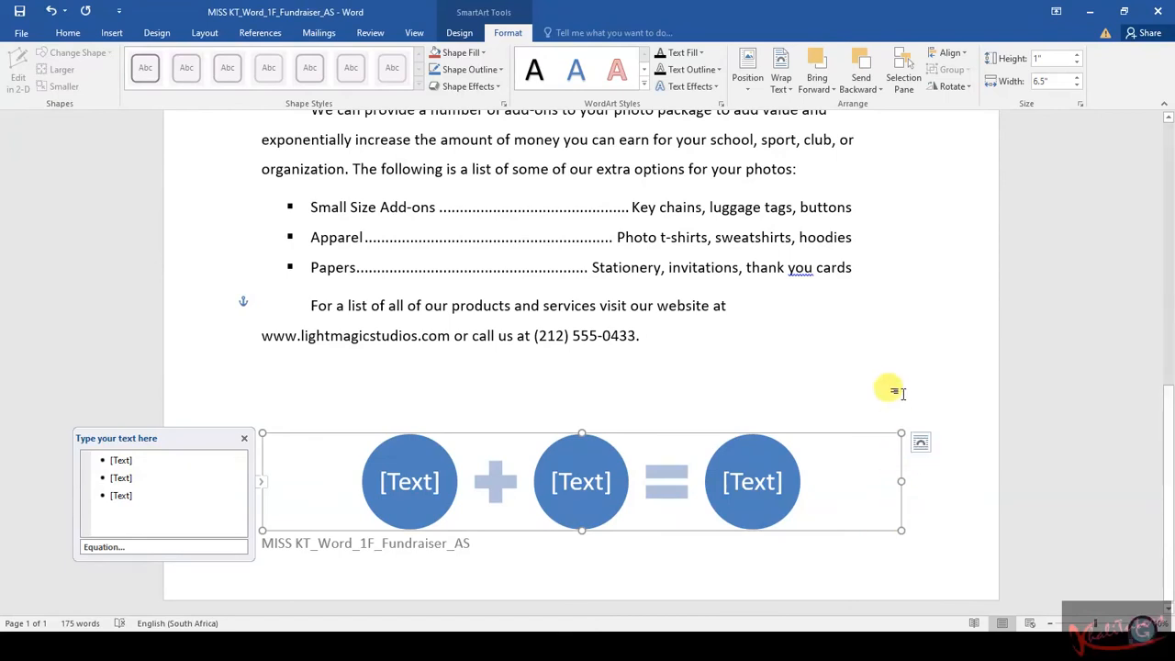
pyautogui.moveTo(891, 378)
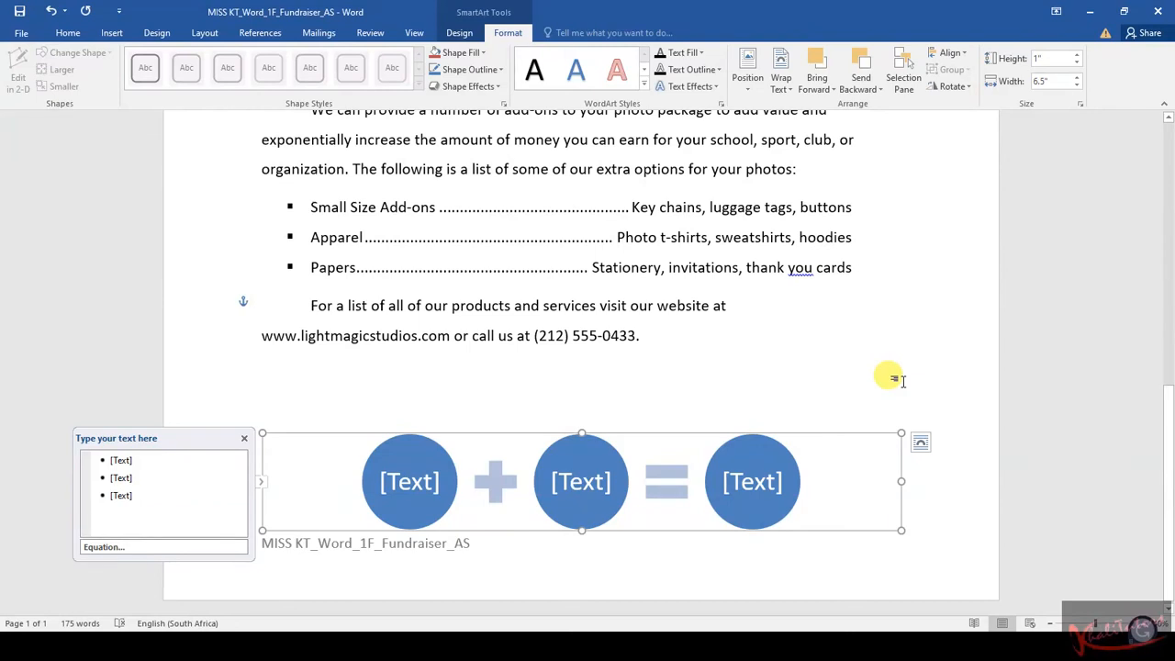
pyautogui.moveTo(879, 380)
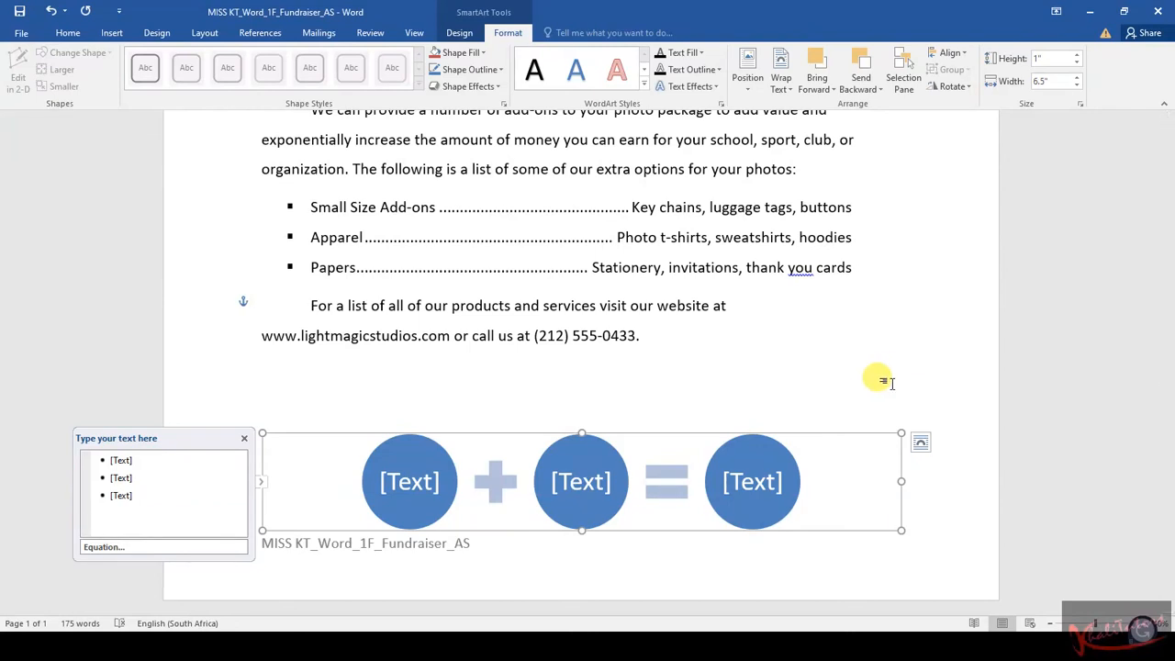
pyautogui.moveTo(964, 331)
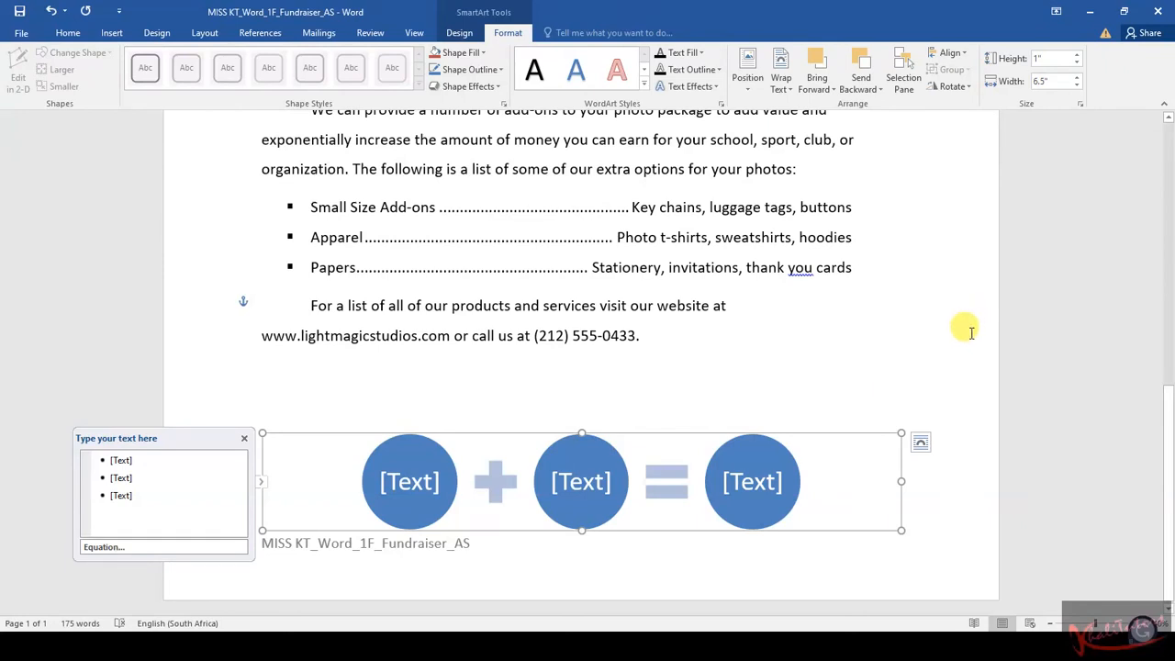